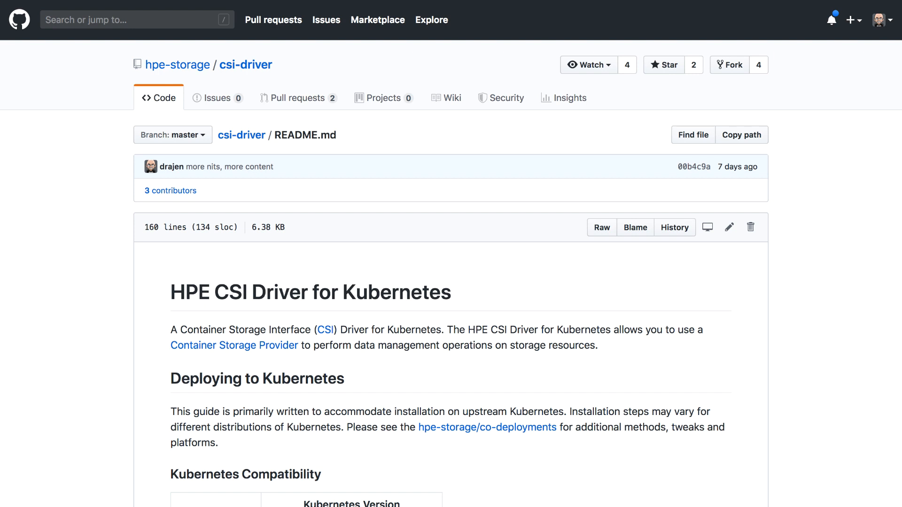
pyautogui.moveTo(852, 299)
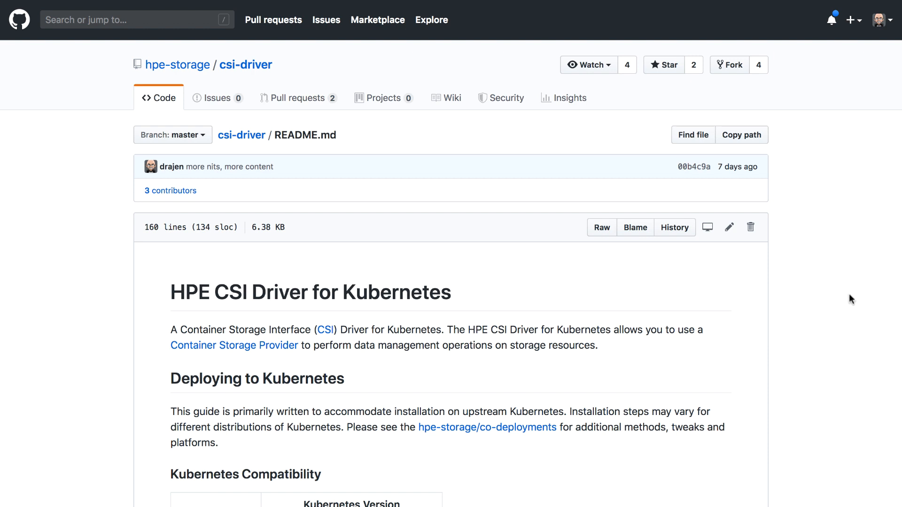
# Scroll the csi-driver README down to the 'Create a secret with your platform details' example.
pyautogui.scroll(-3)
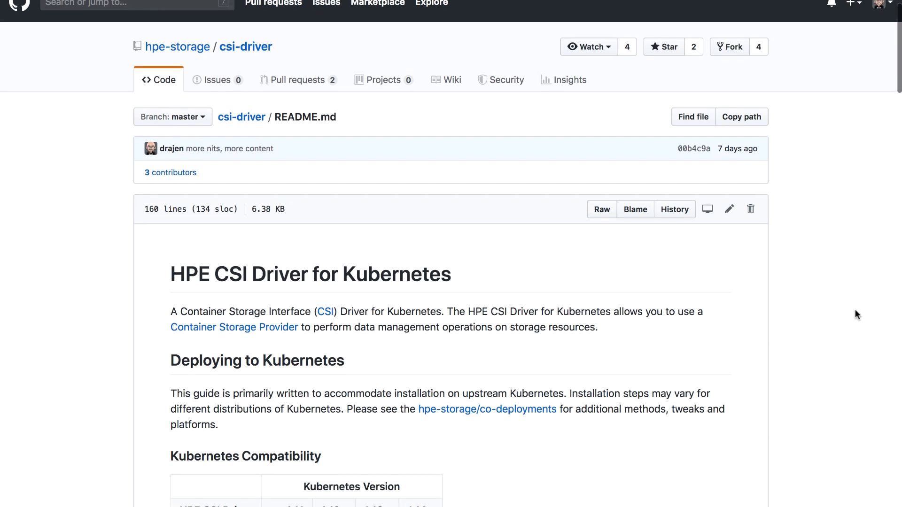
pyautogui.scroll(-3)
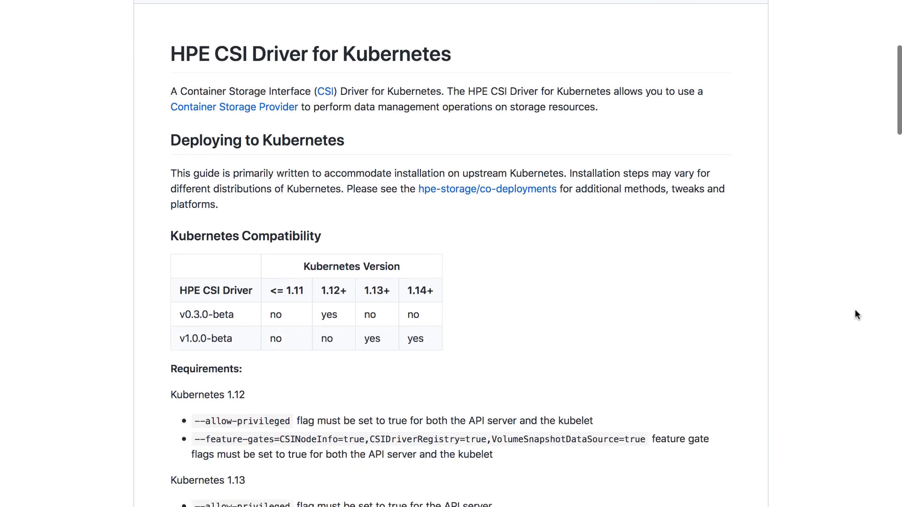
pyautogui.scroll(-3)
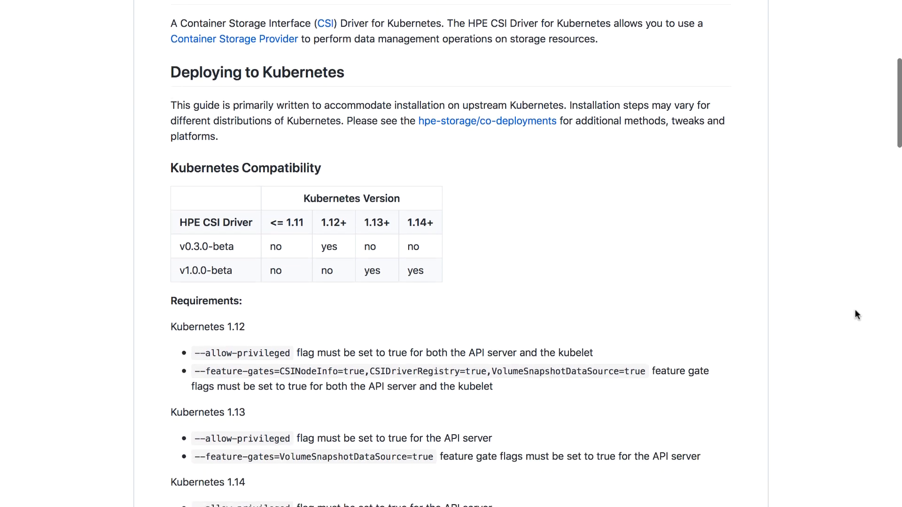
pyautogui.scroll(-3)
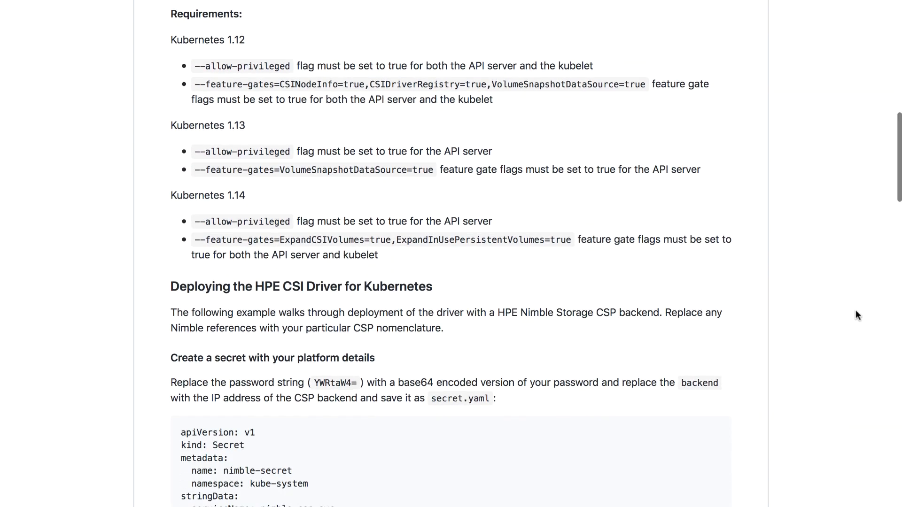
pyautogui.scroll(-3)
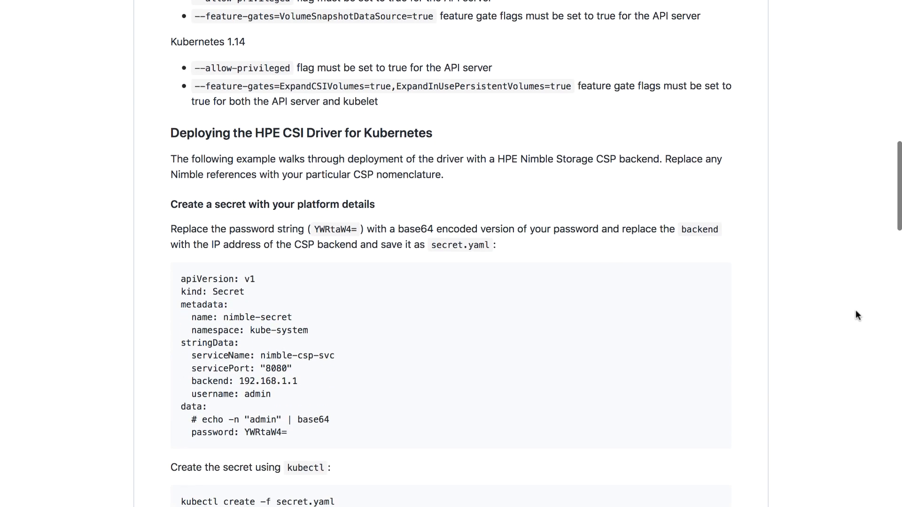
pyautogui.scroll(-3)
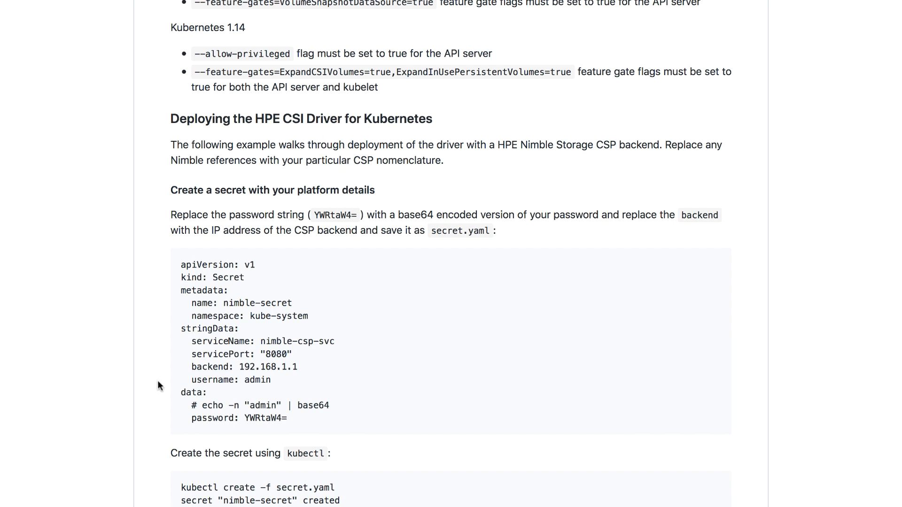
pyautogui.moveTo(184, 421)
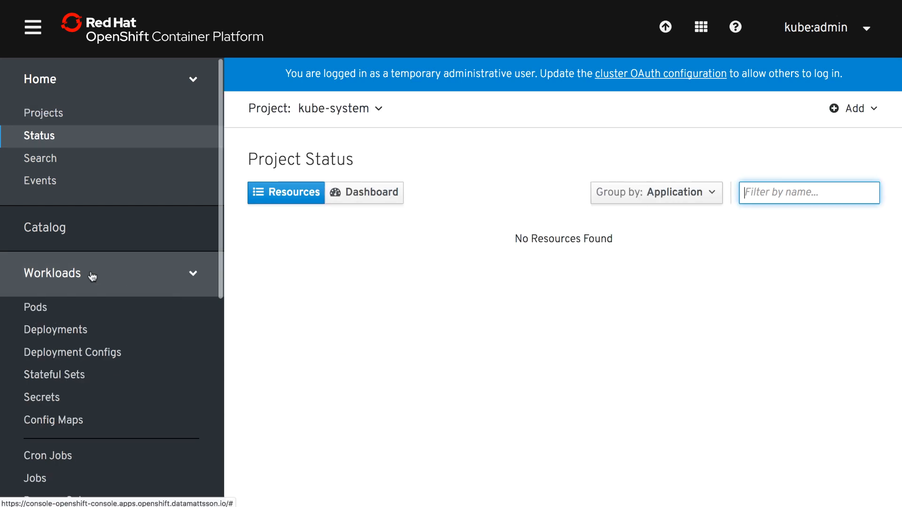
# Create the nimble-hf secret in kube-system from YAML for the sjc-array869.lab.nimblestorage.com backend.
pyautogui.click(42, 398)
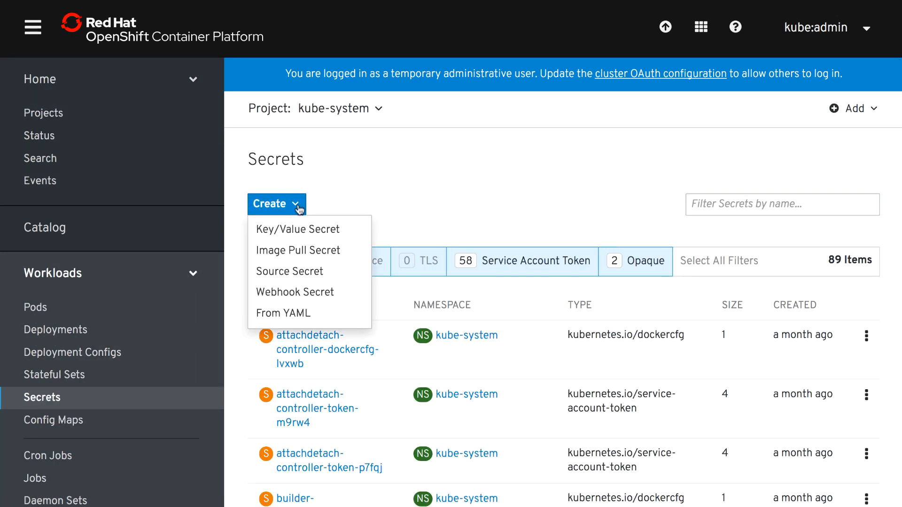
pyautogui.click(283, 313)
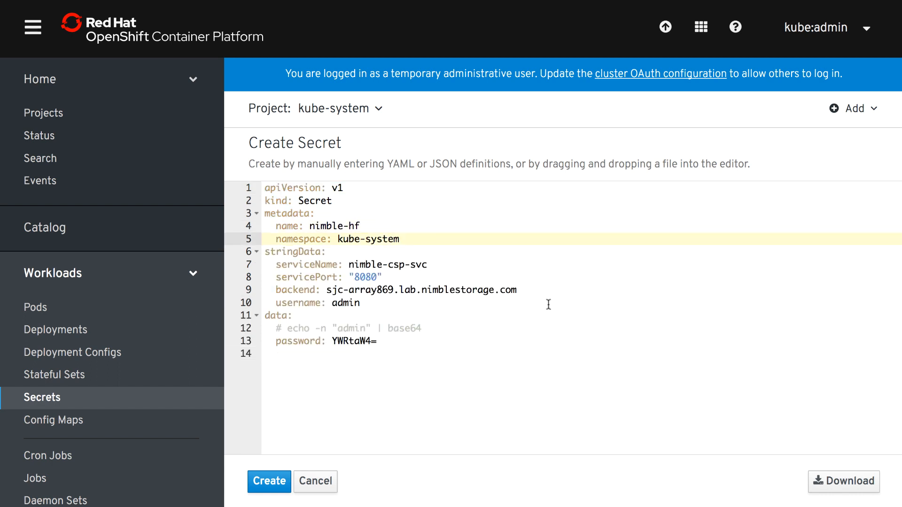
pyautogui.click(518, 291)
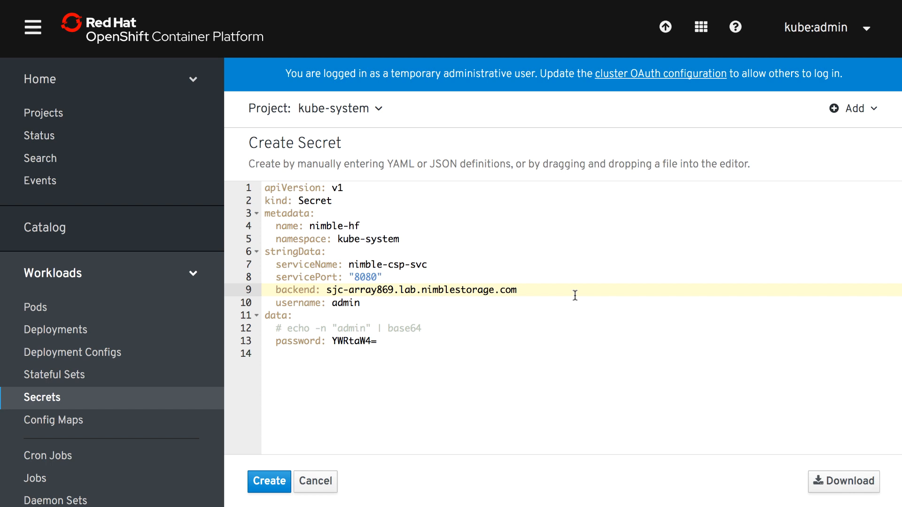
pyautogui.moveTo(481, 315)
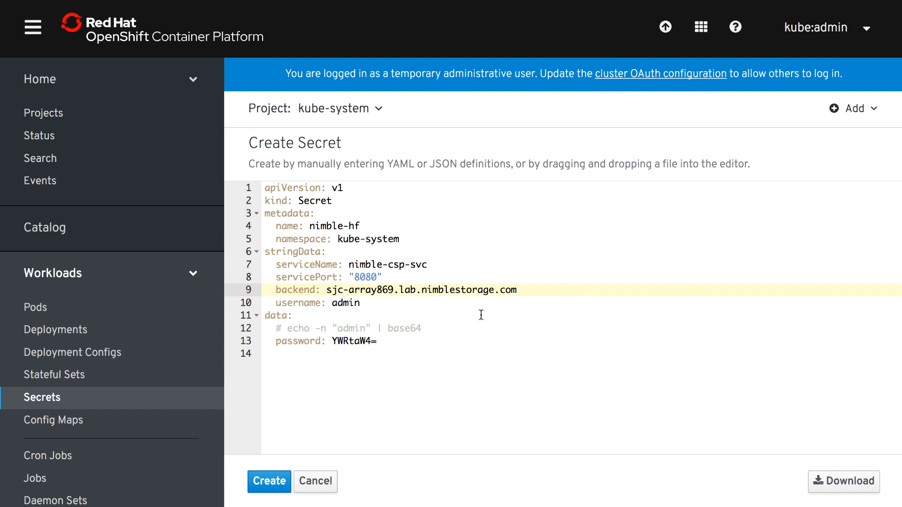
pyautogui.click(267, 481)
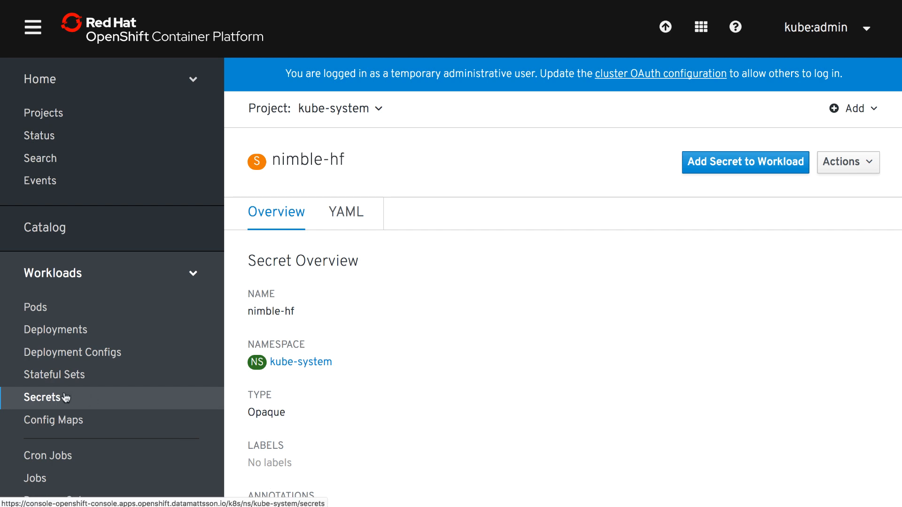
# Create the nimble-af secret from YAML for the sjc-array875 backend.
pyautogui.click(42, 397)
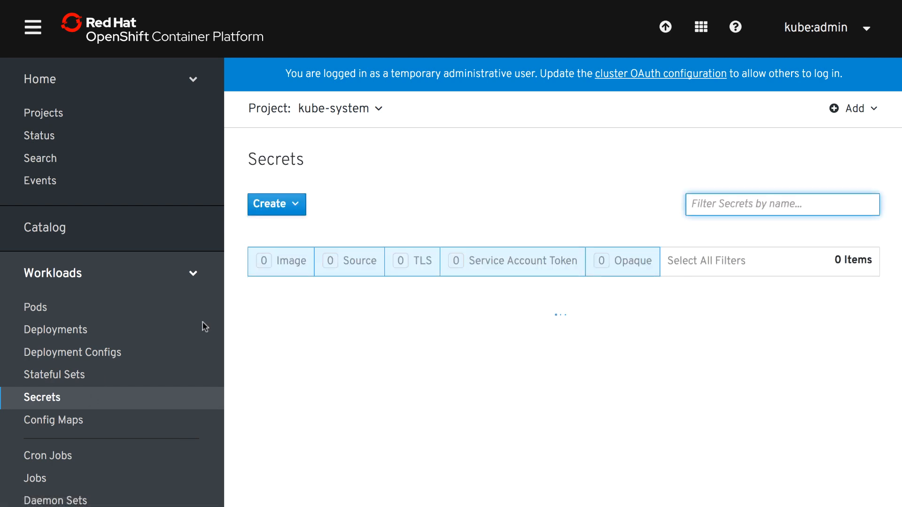
pyautogui.click(276, 204)
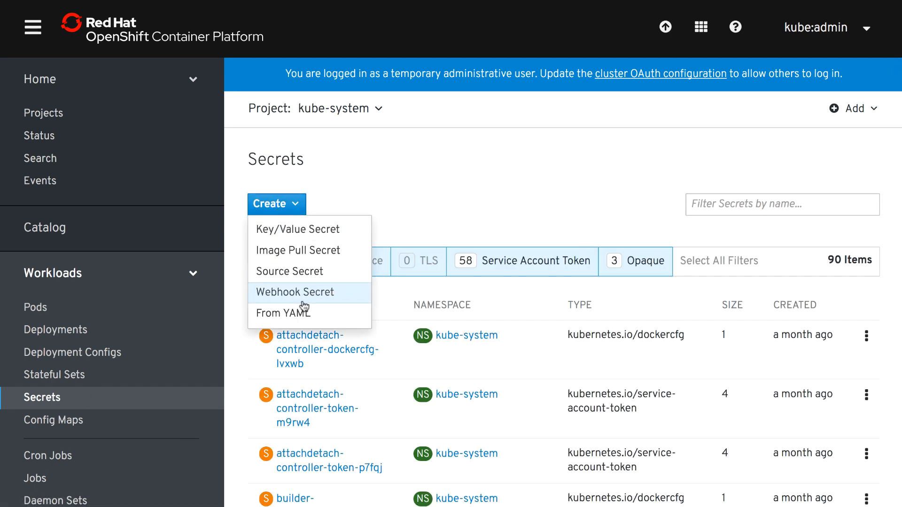
pyautogui.click(282, 312)
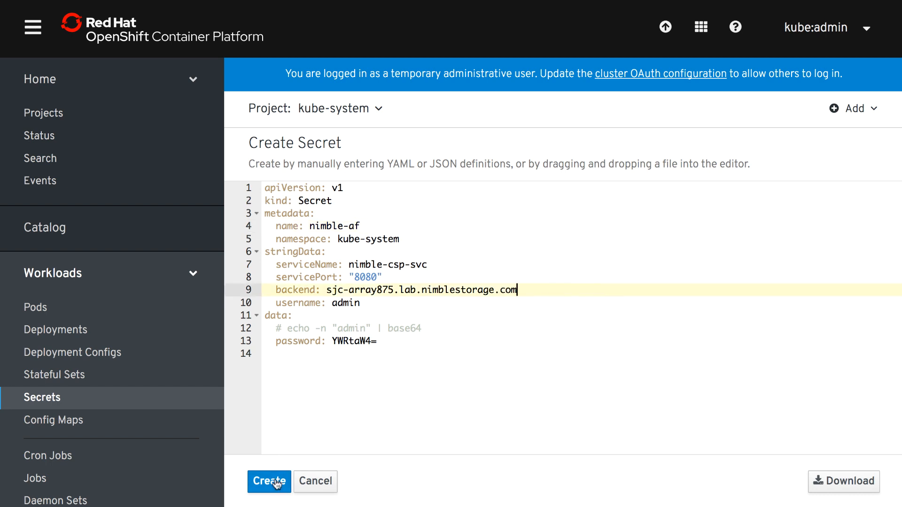
pyautogui.click(269, 481)
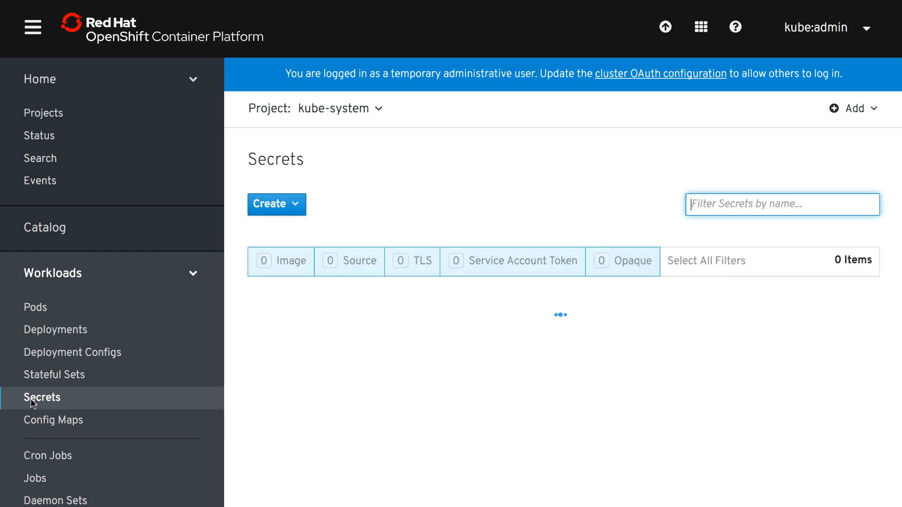
# Filter the secrets list by name 'nimble' to show nimble-hf and nimble-af.
pyautogui.write('nimble')
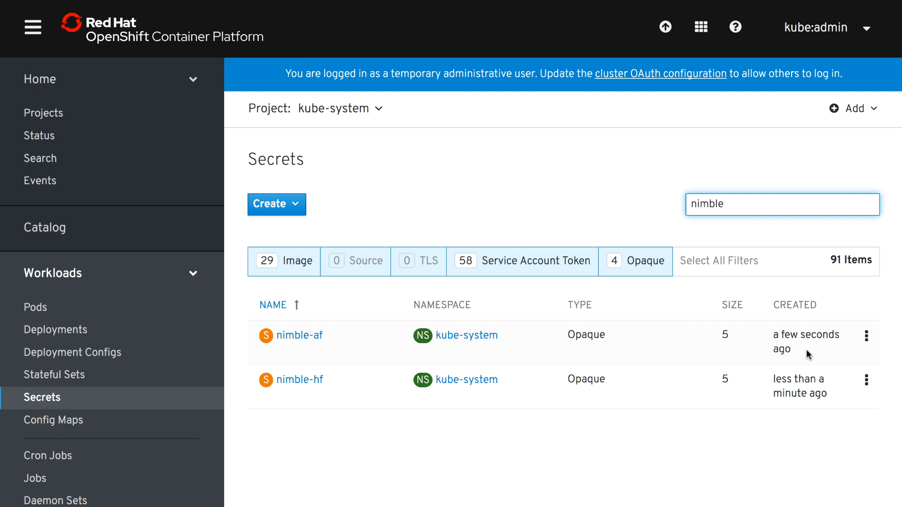
pyautogui.click(782, 204)
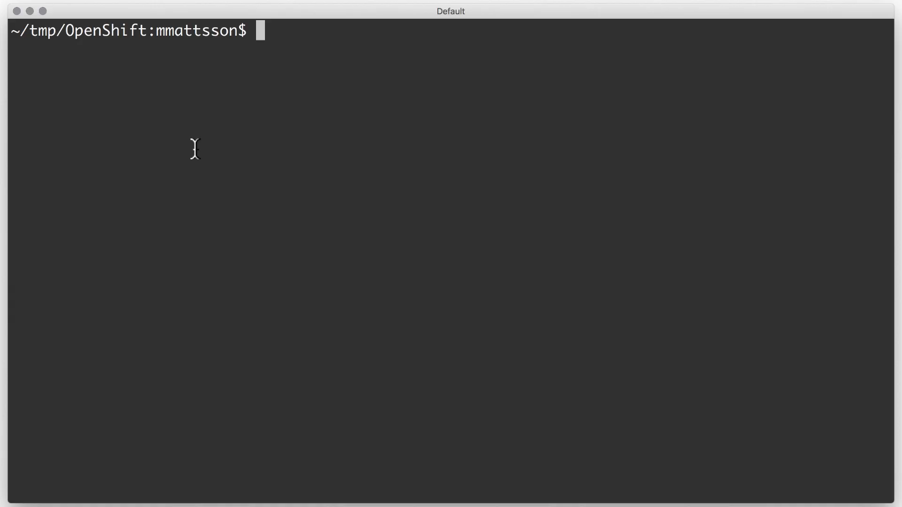
# Log in with oc using the token, confirm kube:admin with oc whoami, and create nimble-csp.yaml from the raw GitHub URL.
pyautogui.write('oc login --token=EI_iONHdswf3WI5DiRahpuN-RwZHzUTOyhEKFoBaVTI --server=https://api.openshift.datamattsson.io:6443')
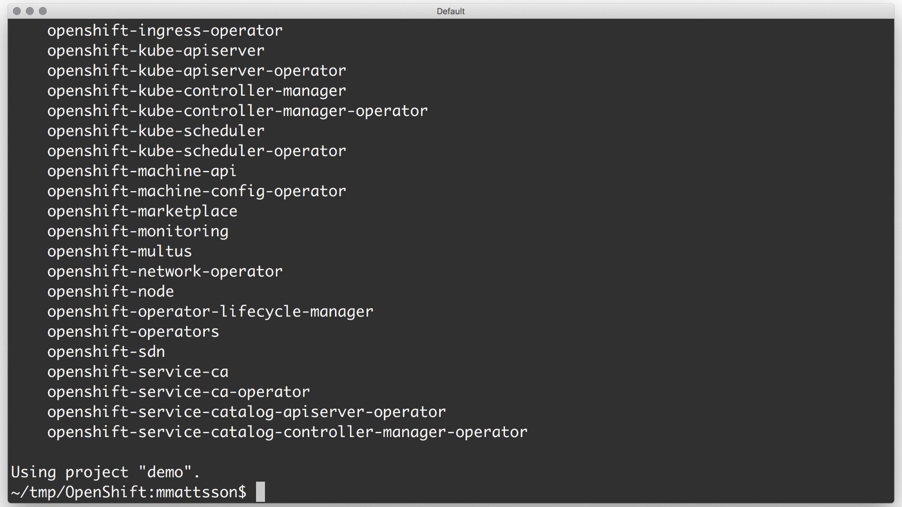
pyautogui.write('oc whoami')
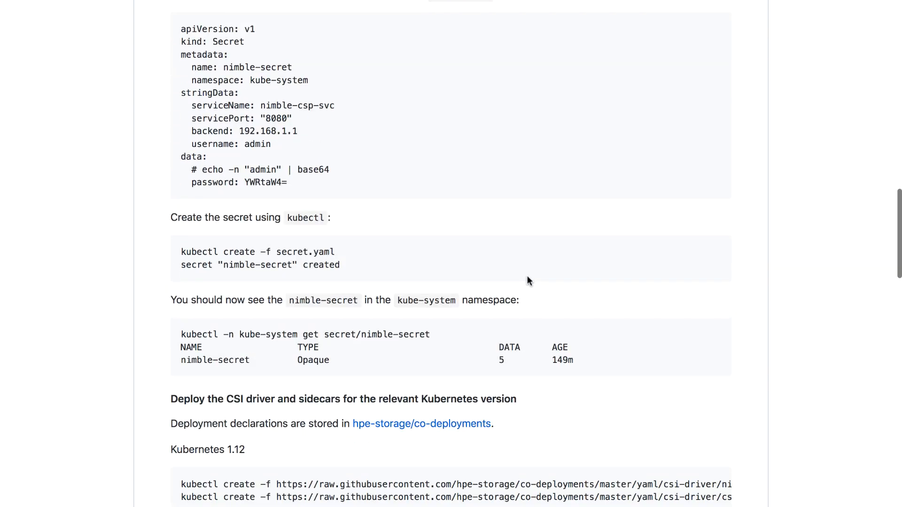
pyautogui.scroll(-3)
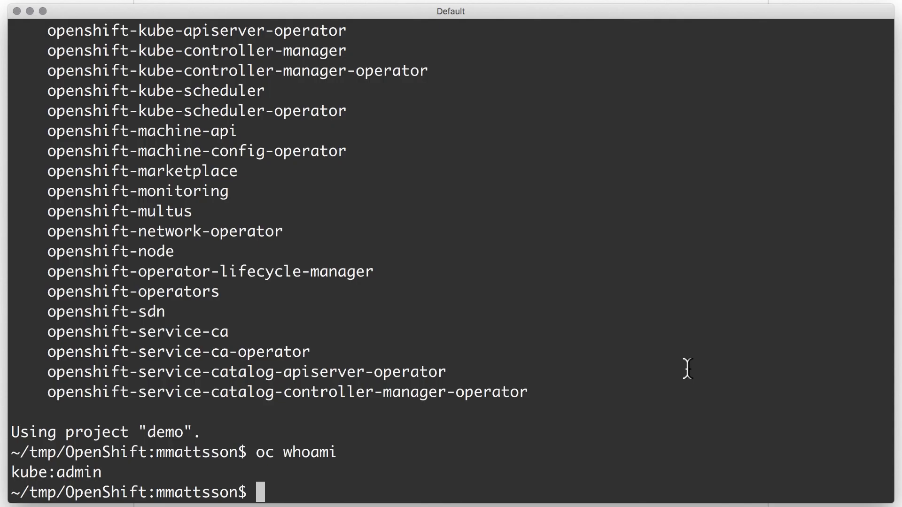
pyautogui.write('oc create -f https://raw.githubusercontent.com/hpe-storage/co-deployments/master/yaml/csi-driver/nimble-csp.yaml')
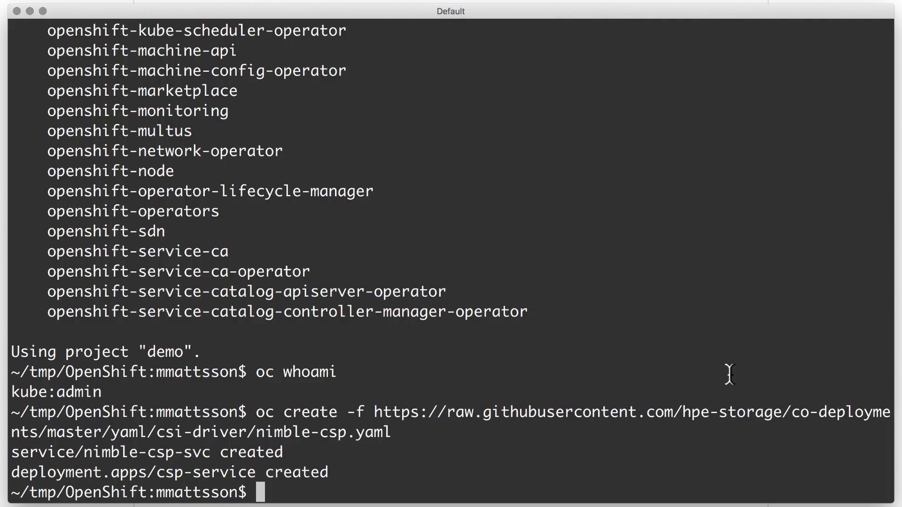
# Create the HPE CSI driver resources from the raw GitHub URL and watch the kube-system pods come up.
pyautogui.write('oc create -f https://raw.githubusercontent.com/hpe-storage/co-deployments/master/yaml/csi-driver/csi-hpe-v1.1.0.yaml')
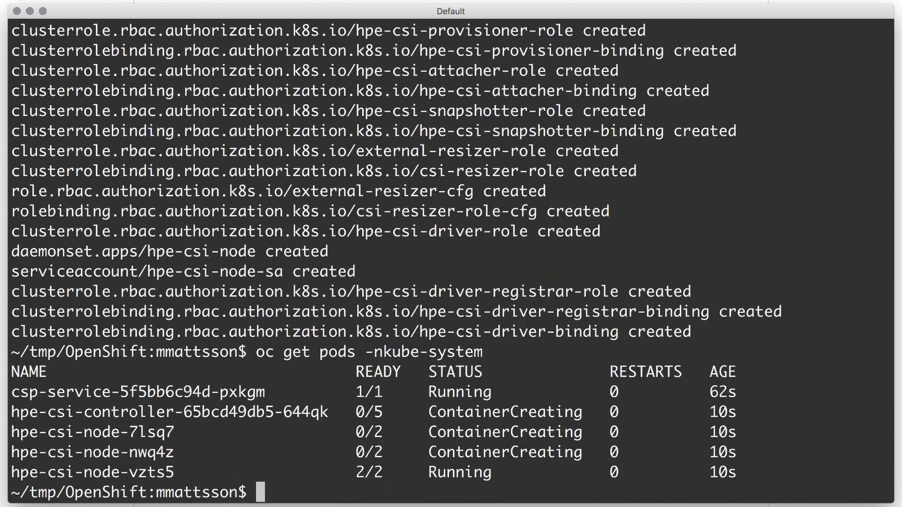
pyautogui.write('oc get pods -nkube-system -w')
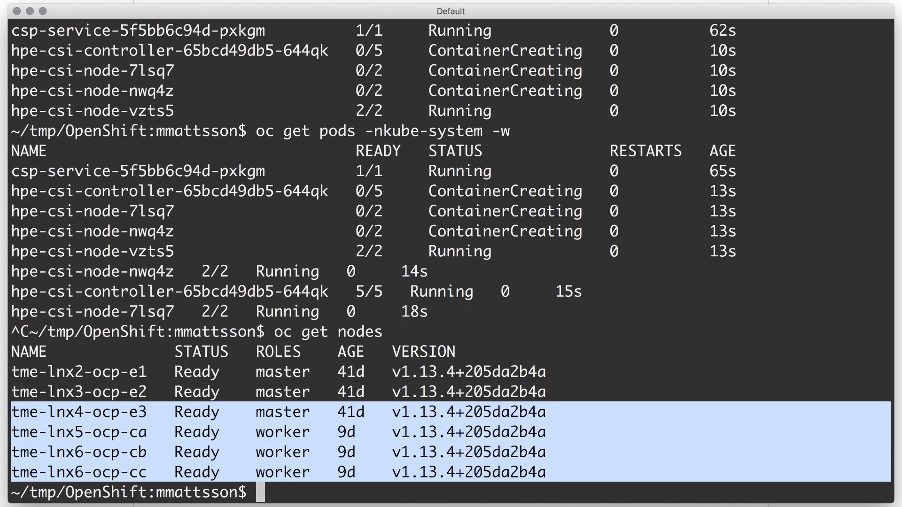
# List the HPENodeInfo records and print tme-lnx5-ocp-ca as YAML with its iqns and networks.
pyautogui.write('oc get HPE')
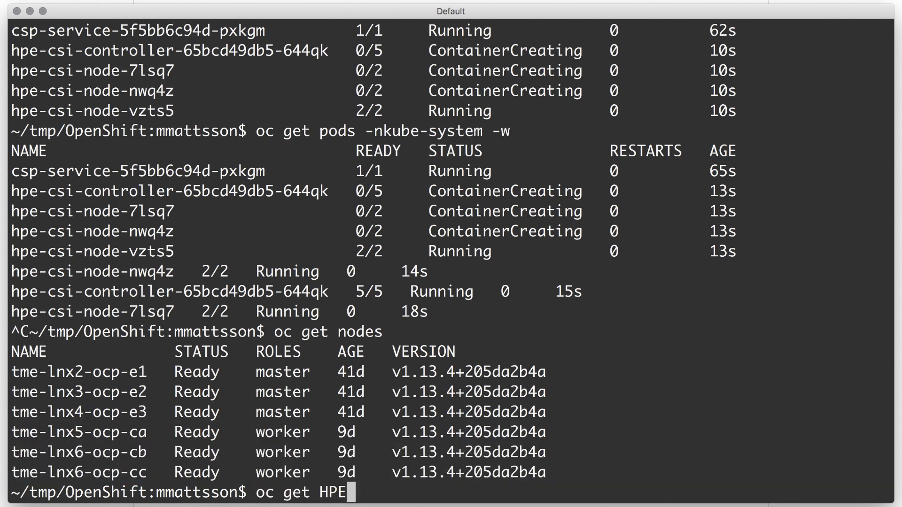
pyautogui.write('NodeInfo')
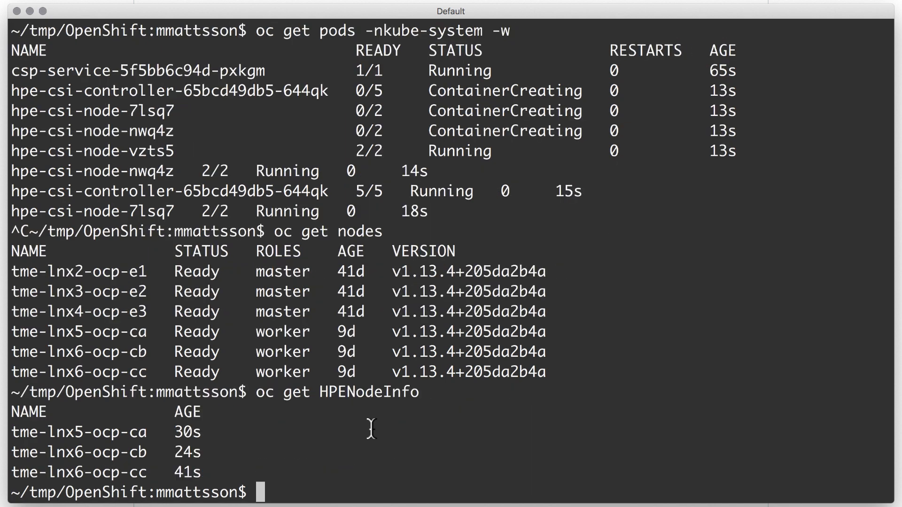
pyautogui.write('oc get HPENodeInfo/')
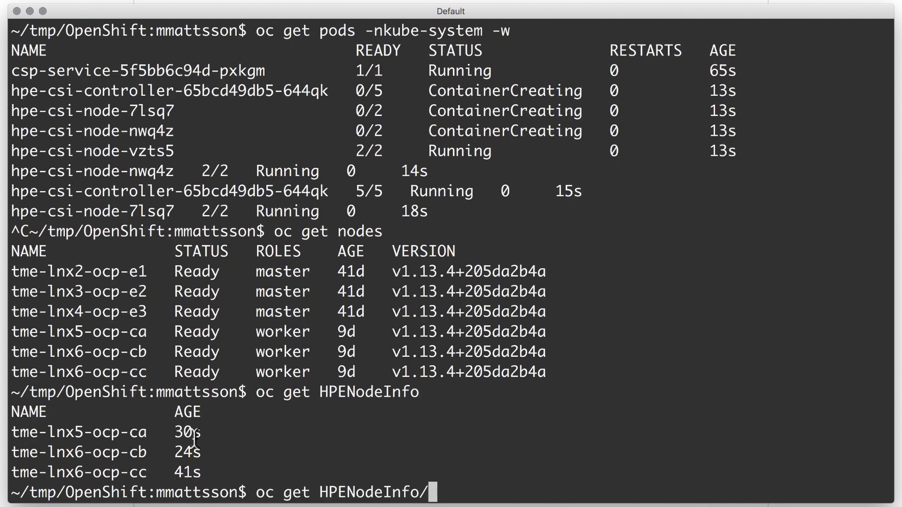
pyautogui.write('tme-lnx5-ocp-ca -o yaml')
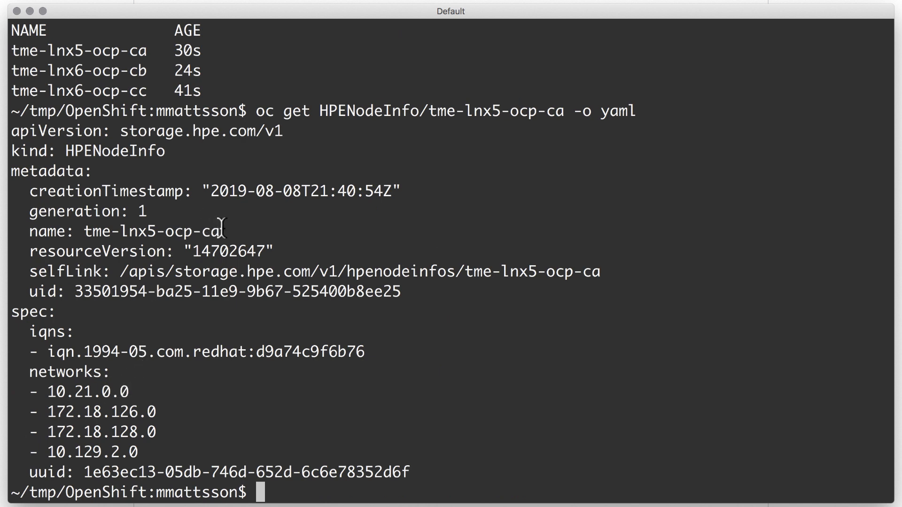
pyautogui.doubleClick(151, 231)
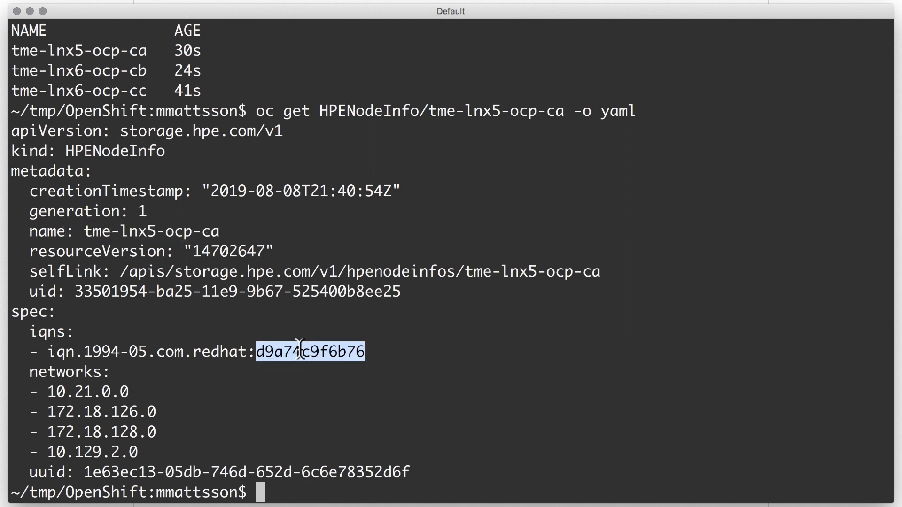
pyautogui.click(282, 352)
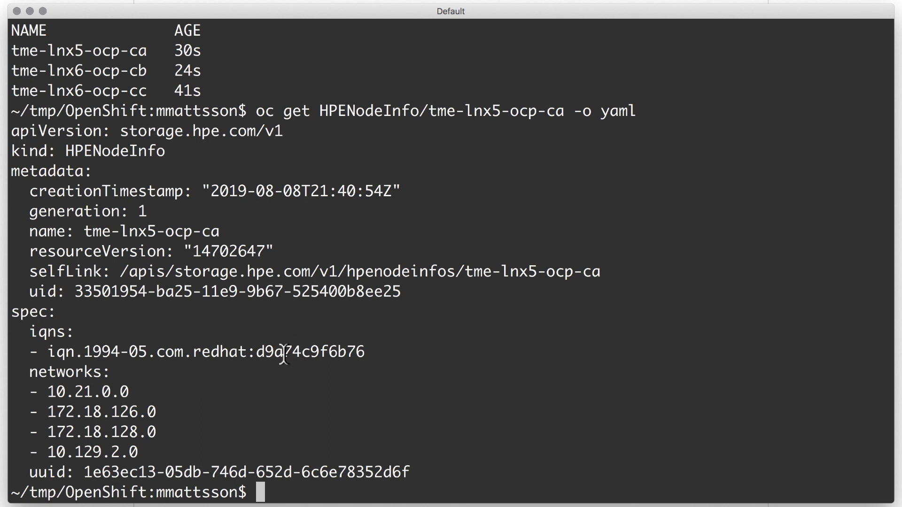
pyautogui.moveTo(118, 466)
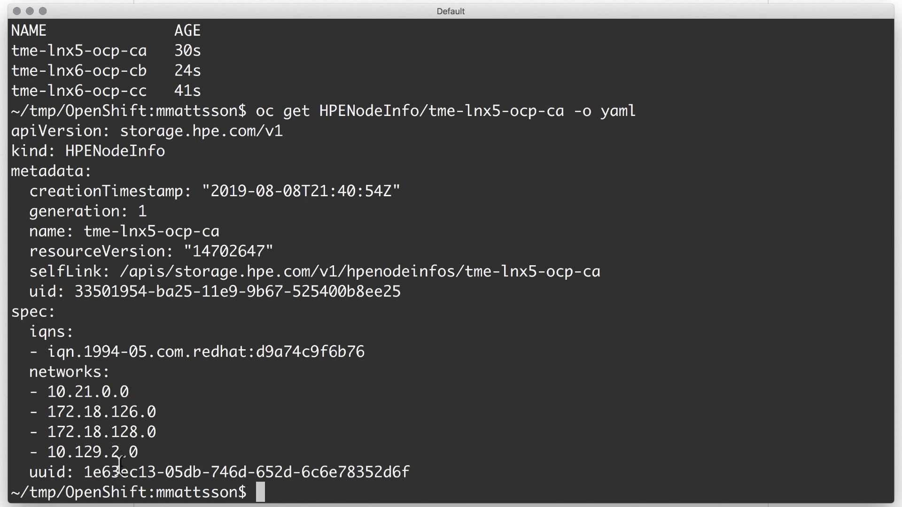
pyautogui.moveTo(480, 439)
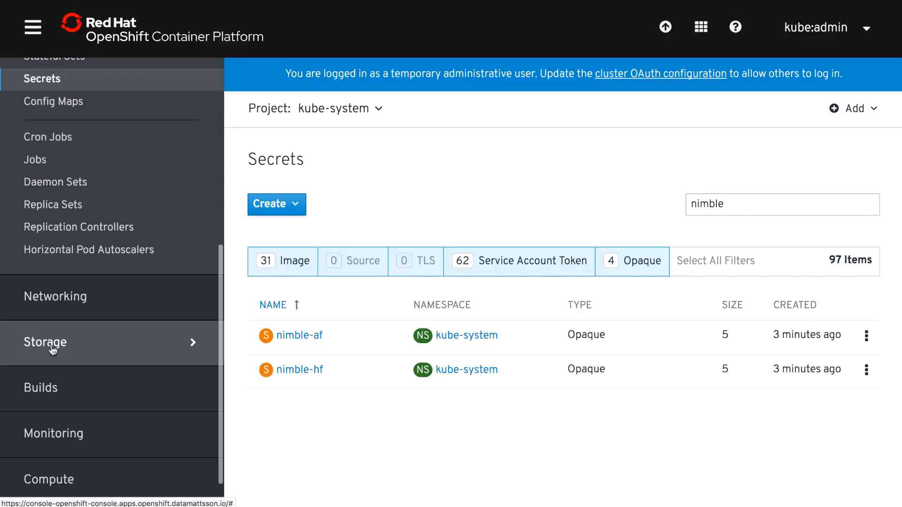
# Start a new storage class from Storage Classes and switch to its YAML definition editor.
pyautogui.click(62, 421)
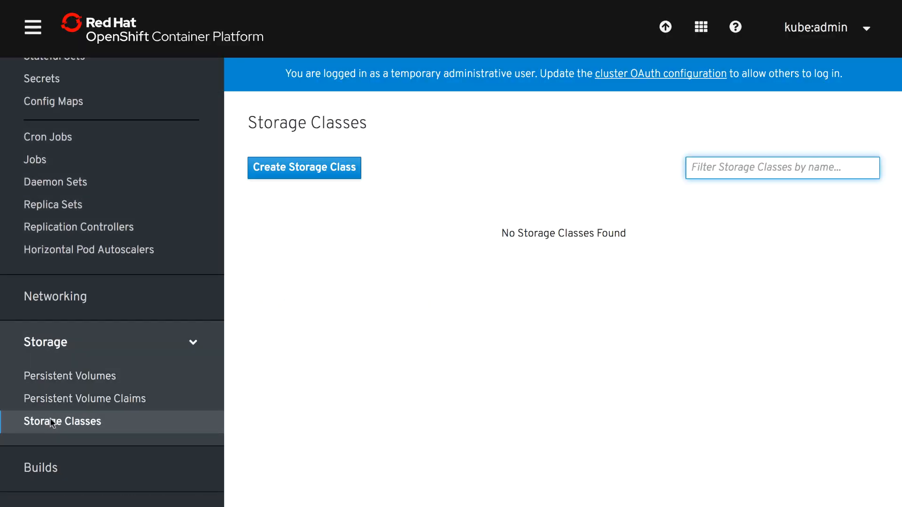
pyautogui.click(303, 167)
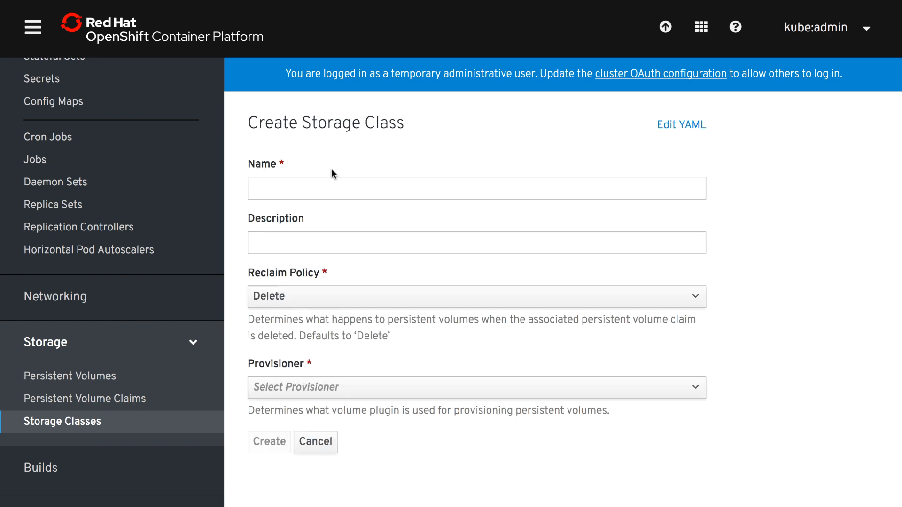
pyautogui.click(476, 387)
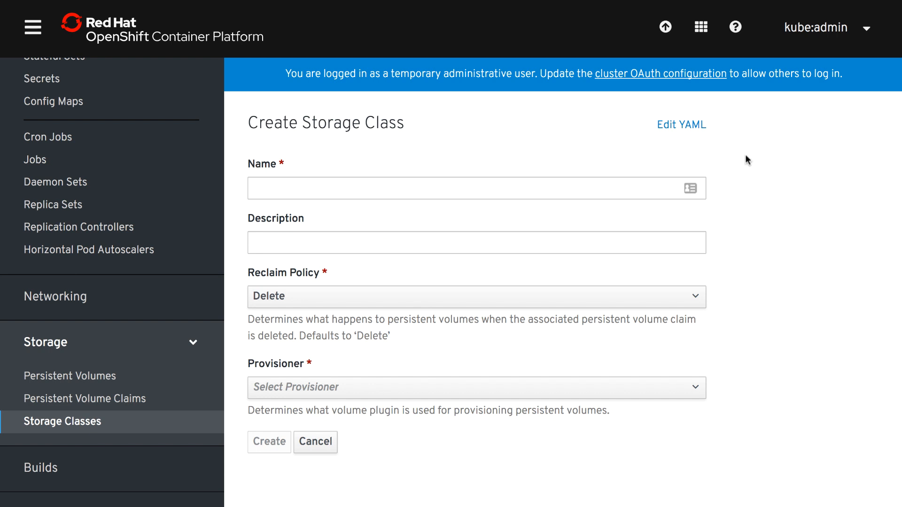
pyautogui.click(681, 124)
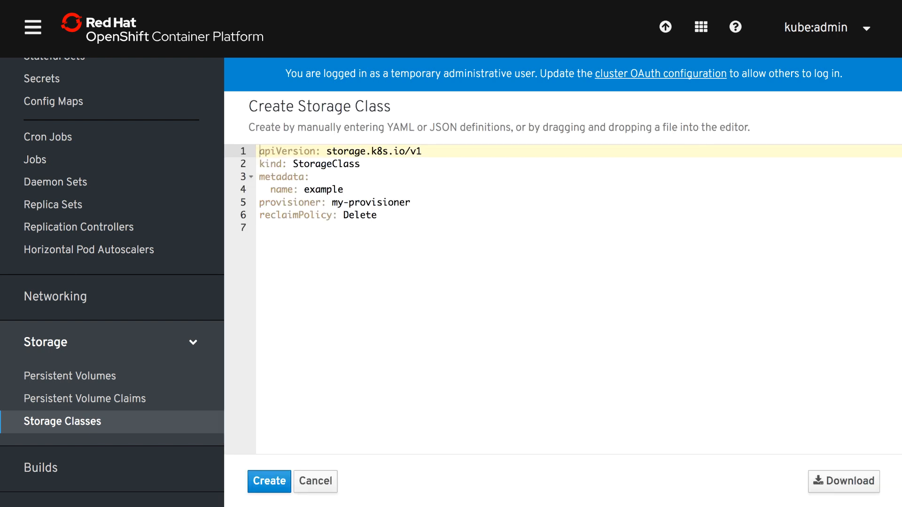
pyautogui.moveTo(437, 214)
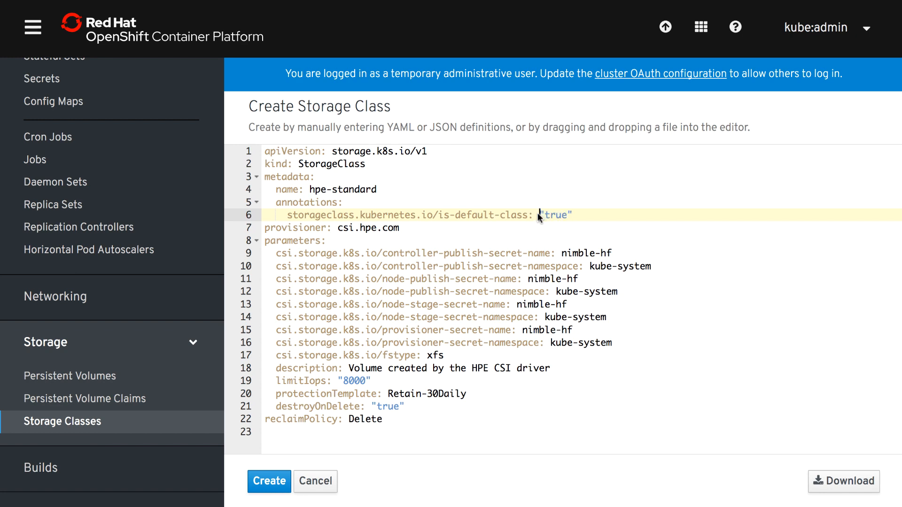
pyautogui.moveTo(595, 219)
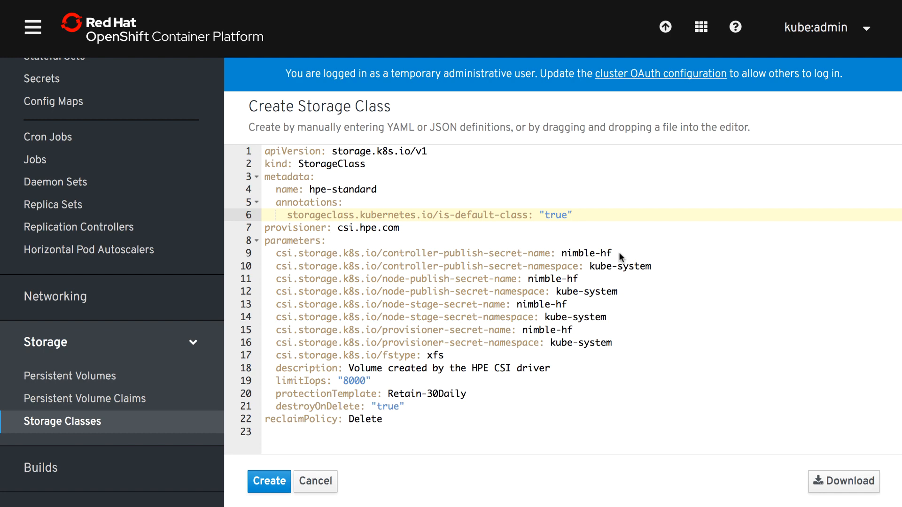
# Fill the editor with the hpe-standard StorageClass using csi.hpe.com, nimble-hf secrets, xfs and the is-default-class annotation.
pyautogui.doubleClick(607, 253)
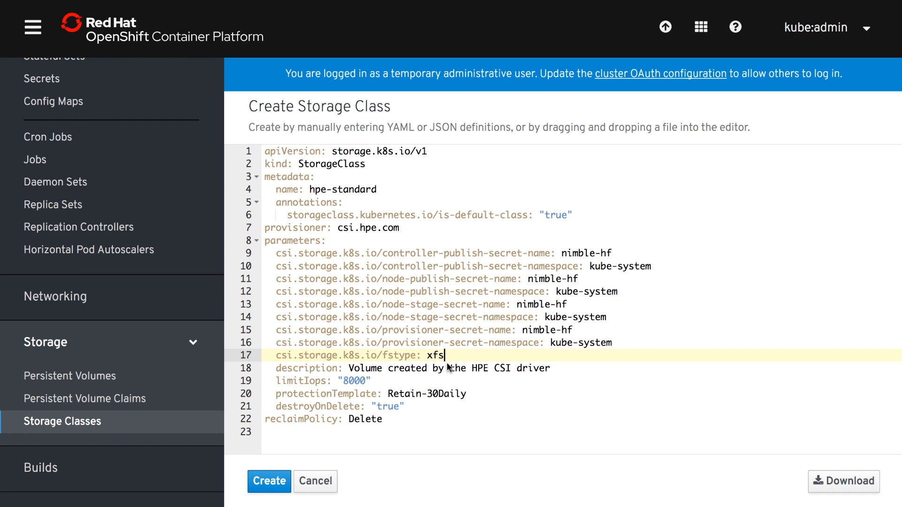
pyautogui.moveTo(551, 383)
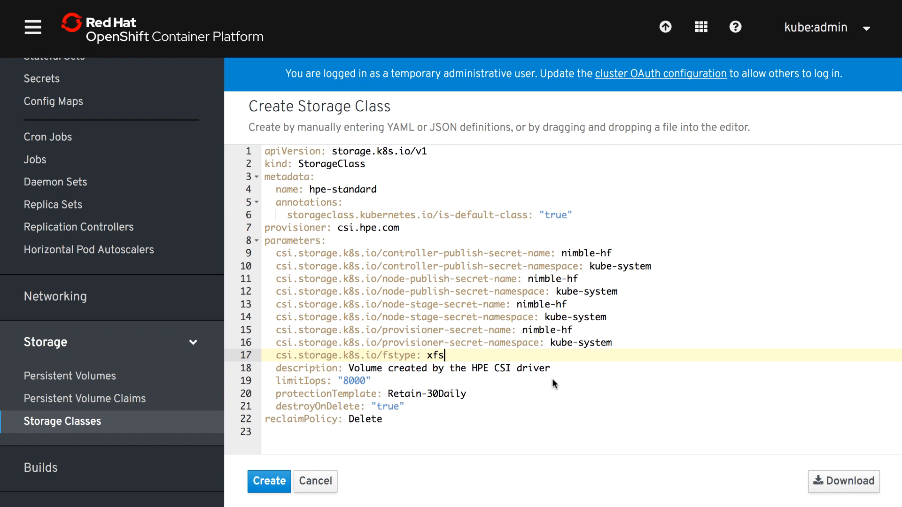
pyautogui.moveTo(577, 368)
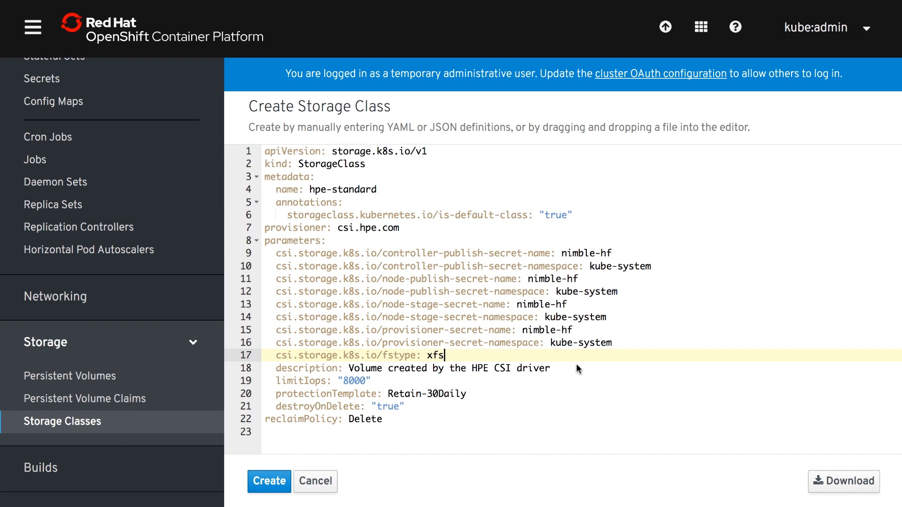
pyautogui.moveTo(303, 379)
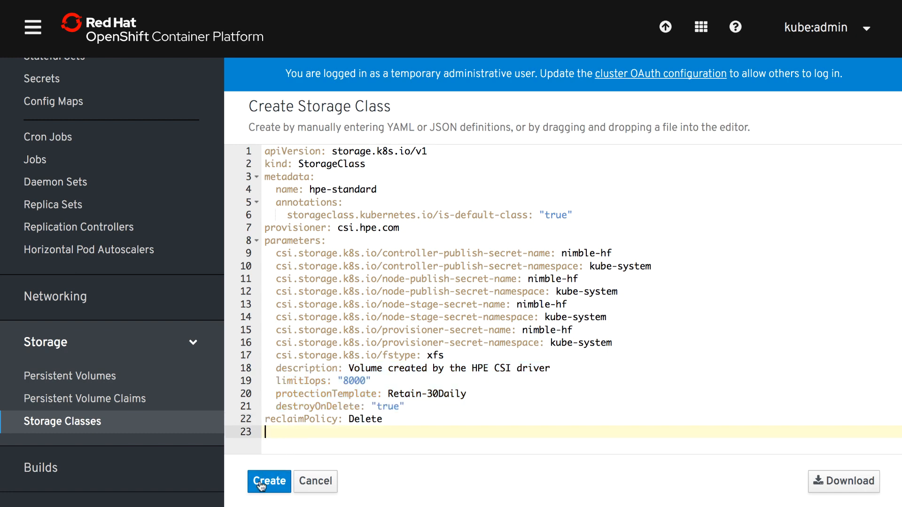
# Create the hpe-standard storage class and begin a second definition with nimble-af secrets.
pyautogui.click(268, 481)
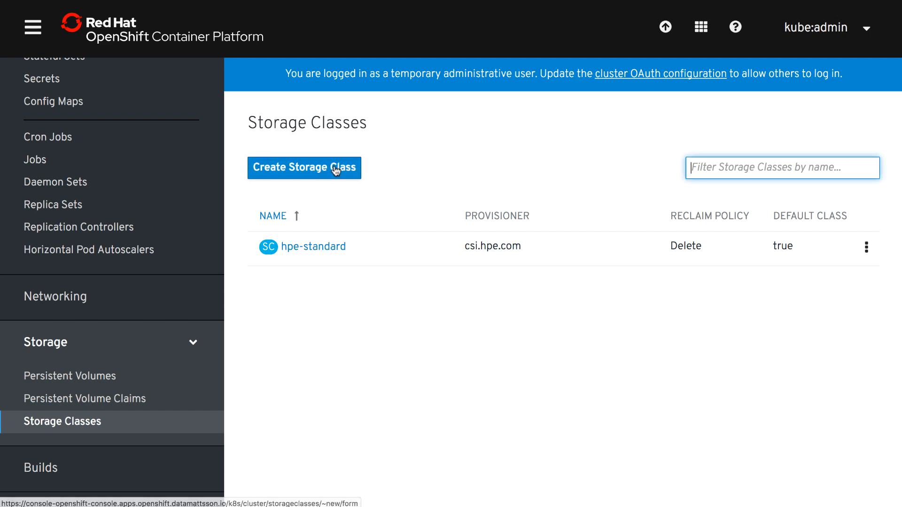
pyautogui.click(304, 167)
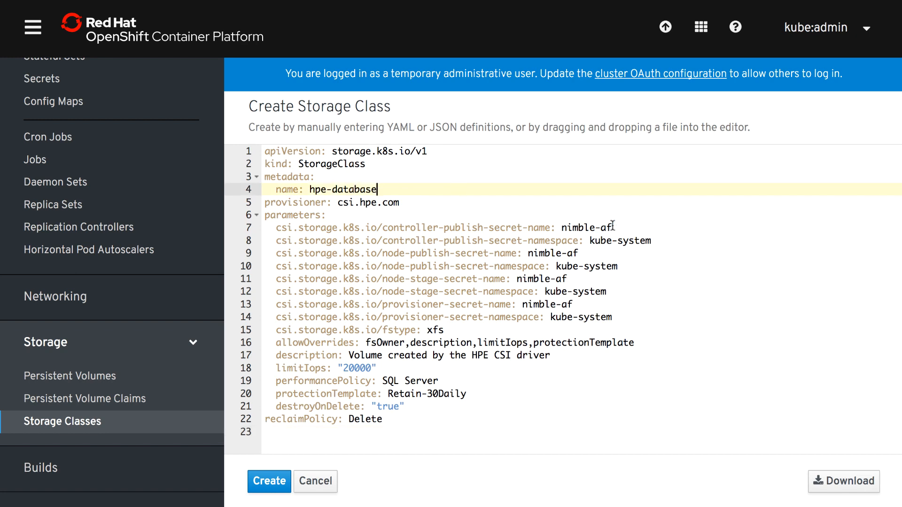
pyautogui.click(612, 227)
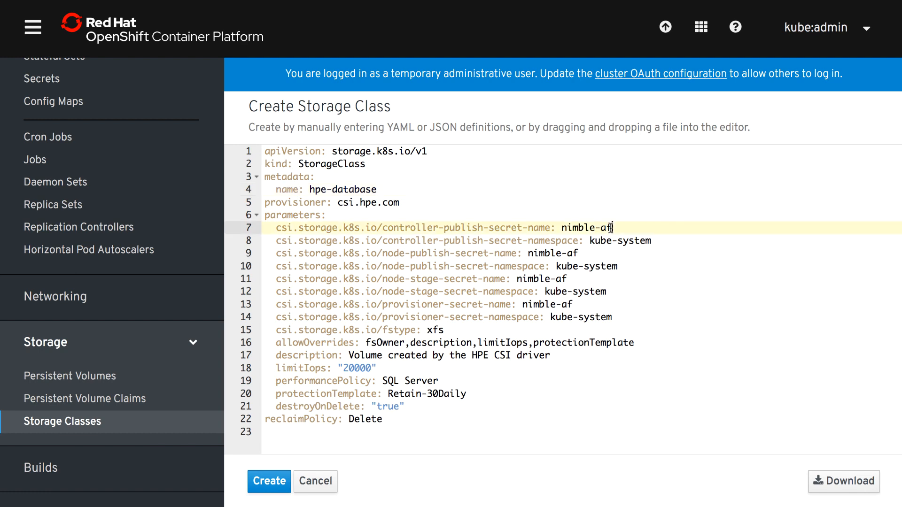
pyautogui.moveTo(690, 246)
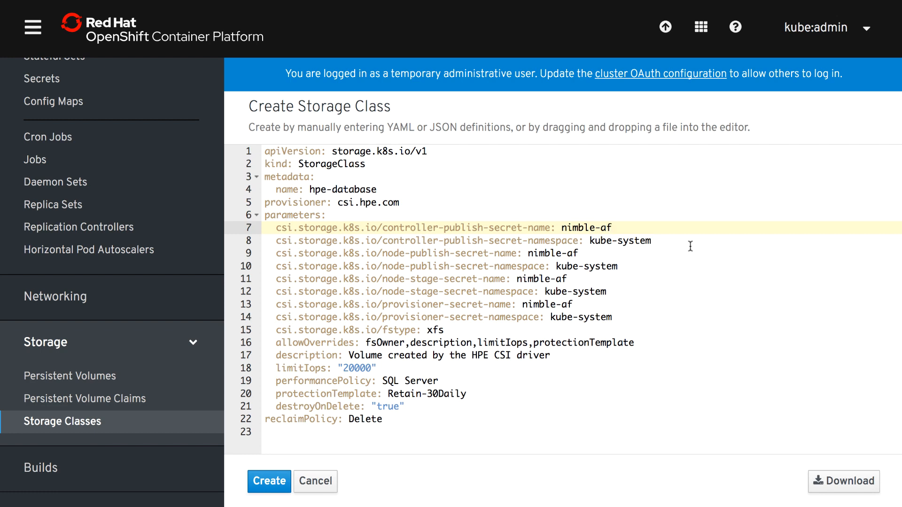
pyautogui.moveTo(332, 346)
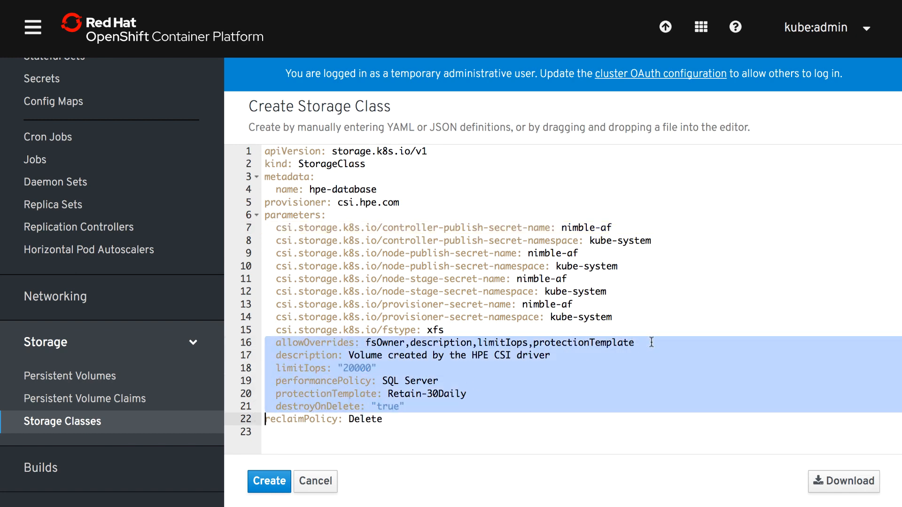
# Create the hpe-database storage class with csi.hpe.com, nimble-af secrets and a SQL Server performance policy.
pyautogui.click(635, 343)
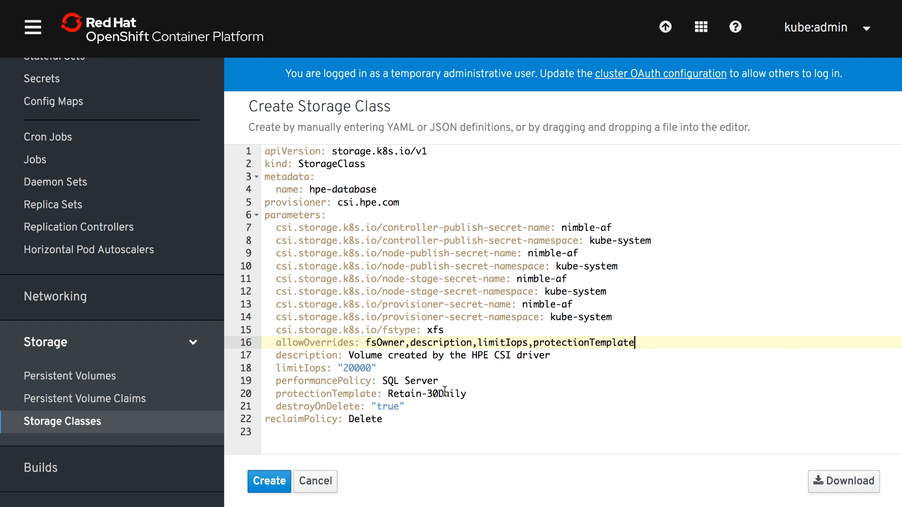
pyautogui.click(268, 481)
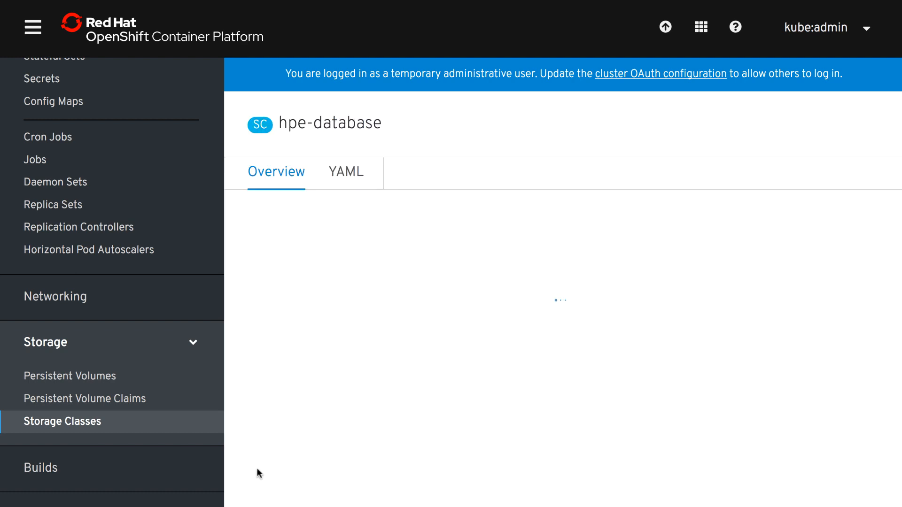
pyautogui.click(62, 421)
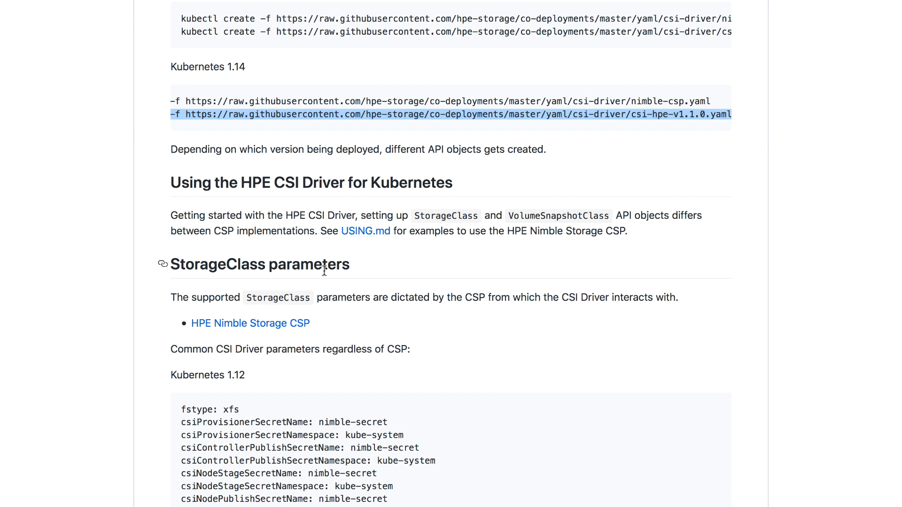
pyautogui.moveTo(250, 322)
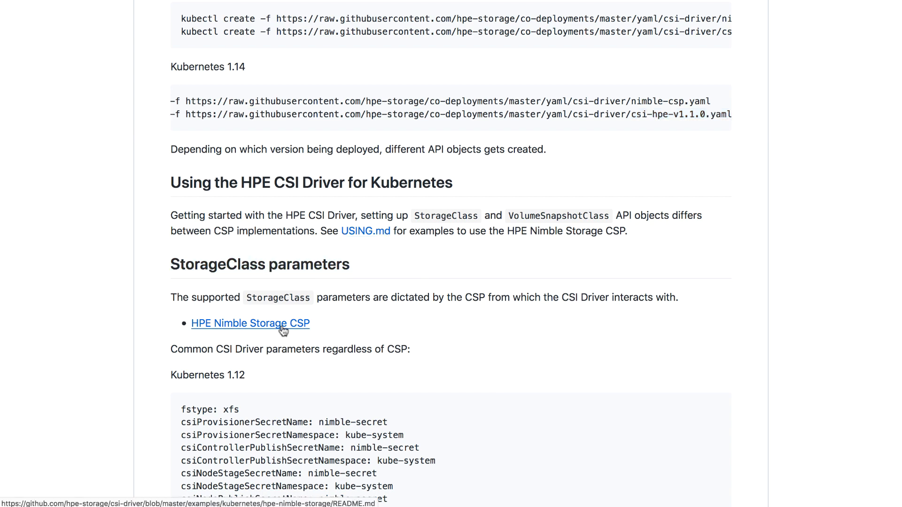
# Read through the HPE Nimble Storage CSP StorageClass parameter tables to the end.
pyautogui.click(250, 322)
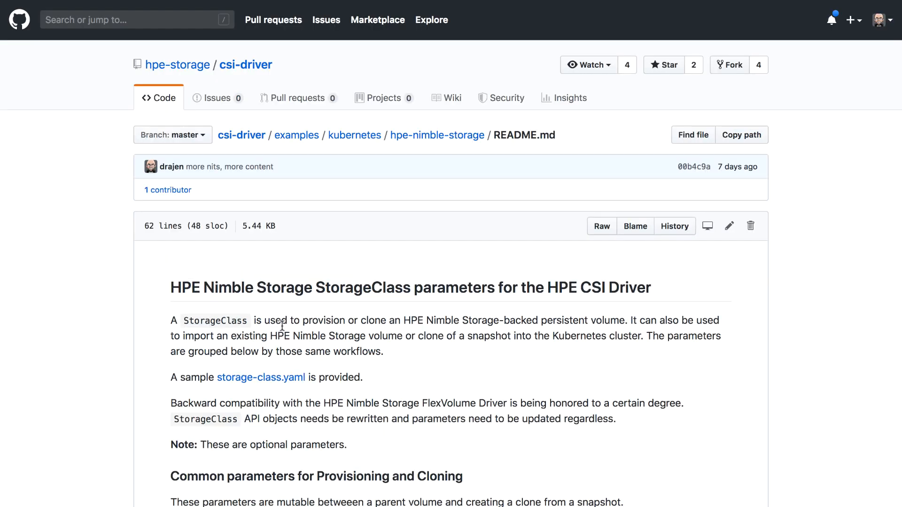
pyautogui.scroll(-3)
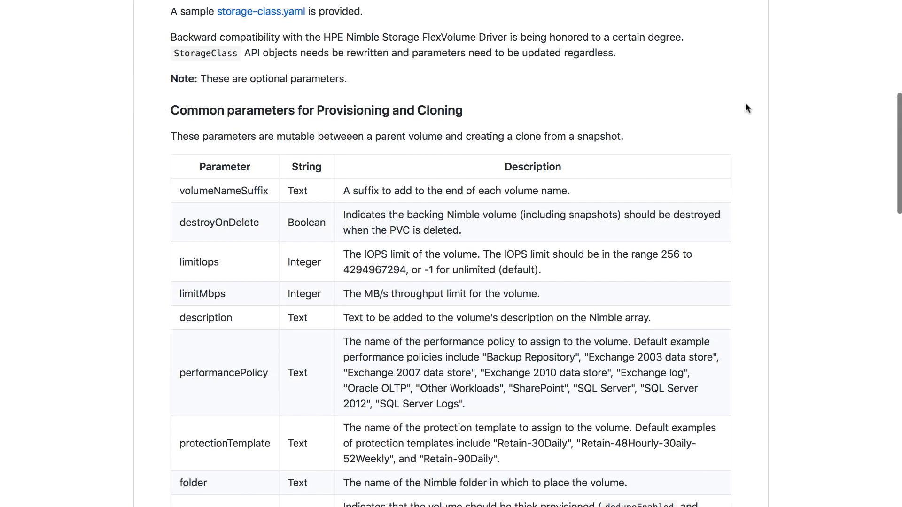
pyautogui.scroll(-3)
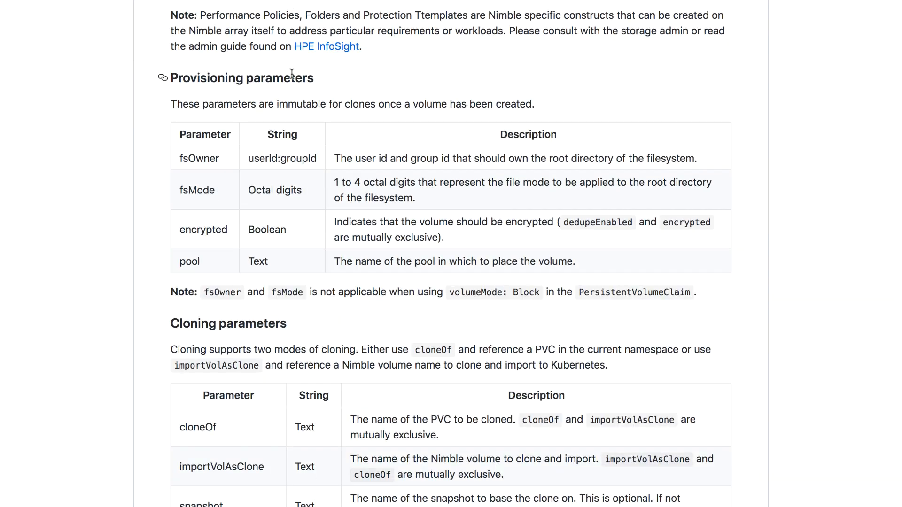
pyautogui.scroll(-3)
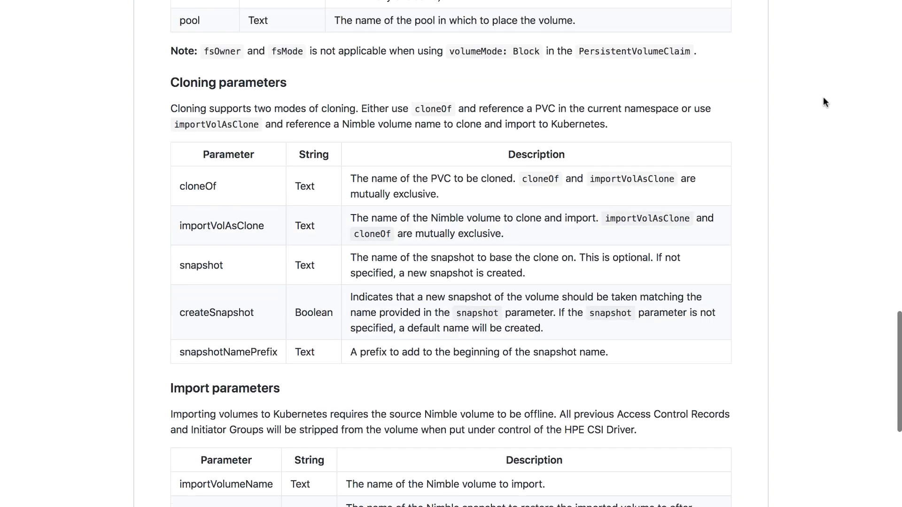
pyautogui.scroll(-3)
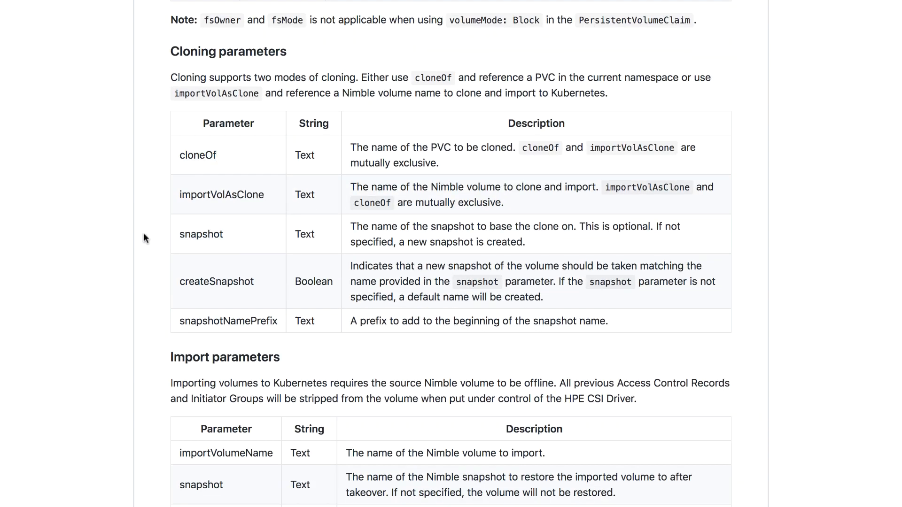
pyautogui.scroll(-3)
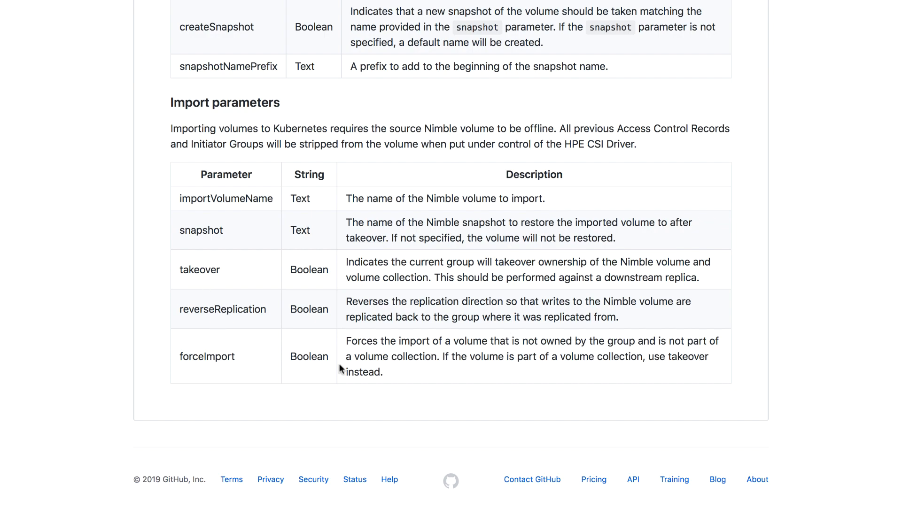
pyautogui.scroll(3)
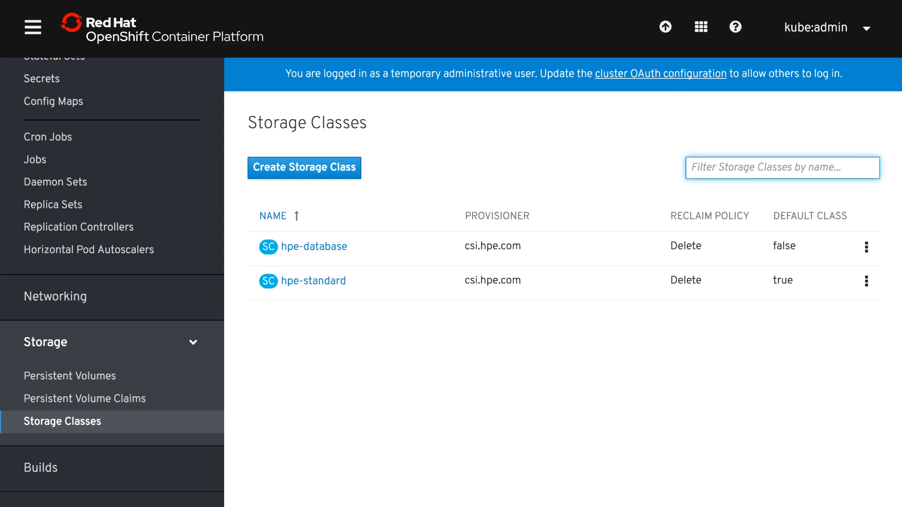
pyautogui.moveTo(727, 136)
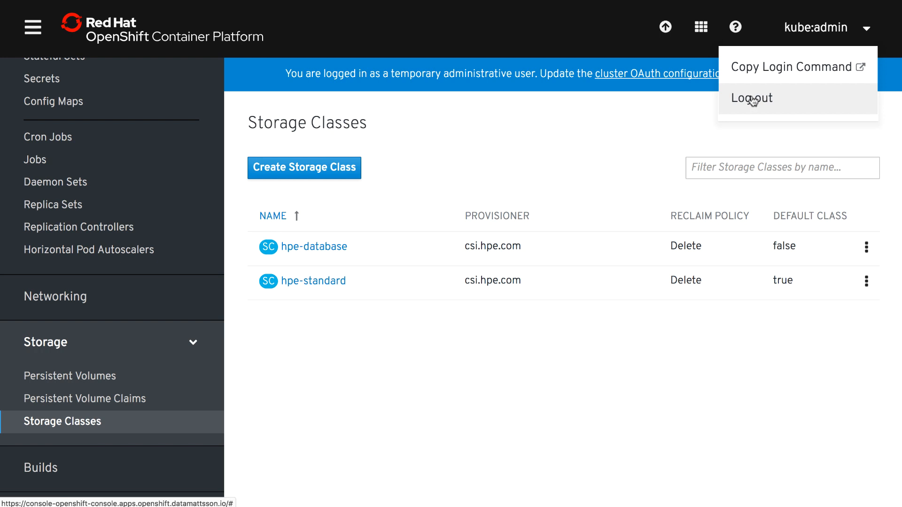
# Sign out of kube:admin, sign in as the regular user and open the demo project.
pyautogui.click(751, 98)
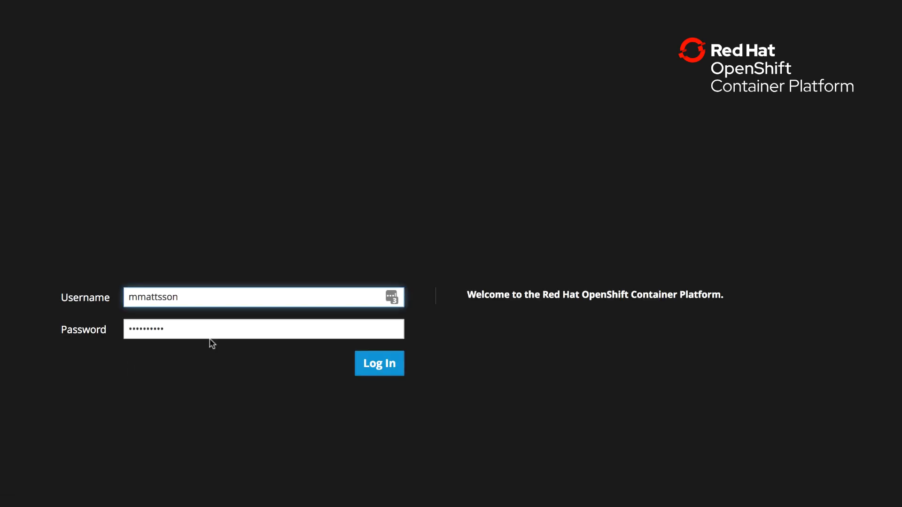
pyautogui.click(379, 362)
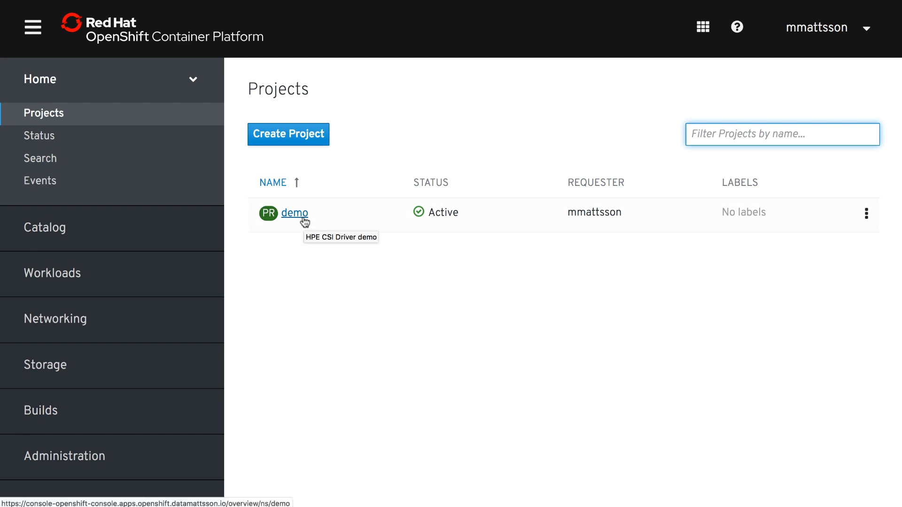
pyautogui.click(294, 213)
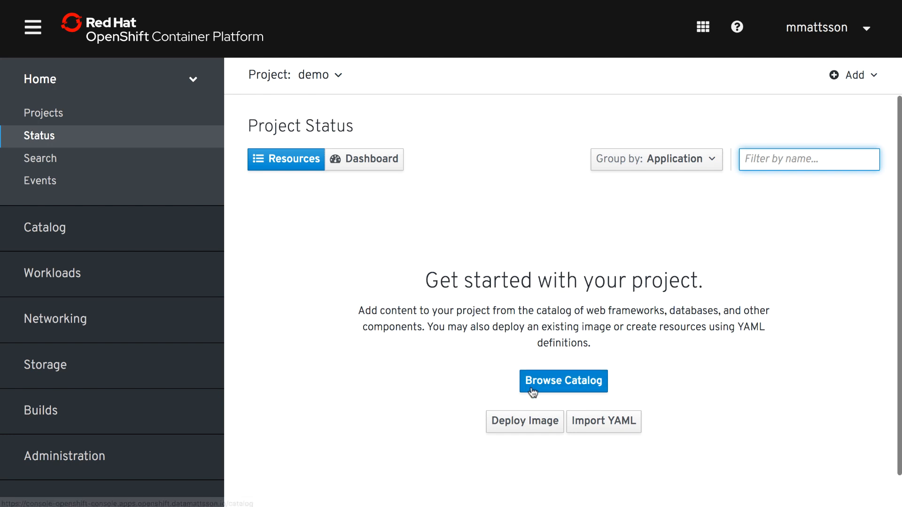
# List the storage classes, showing hpe-database and default hpe-standard.
pyautogui.click(52, 365)
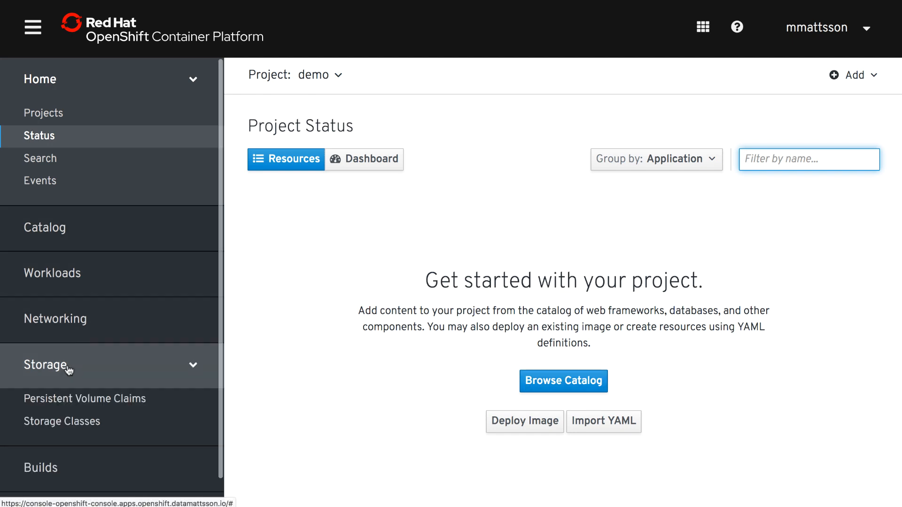
pyautogui.click(85, 399)
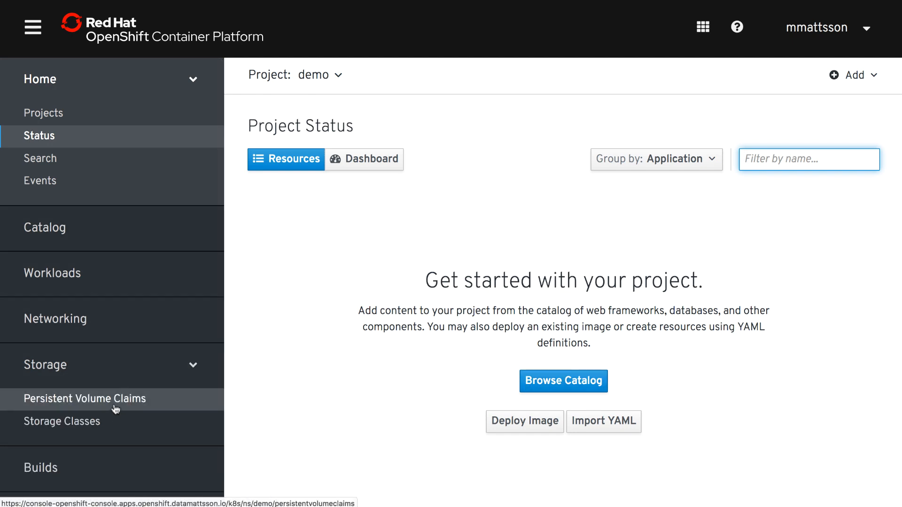
pyautogui.click(62, 421)
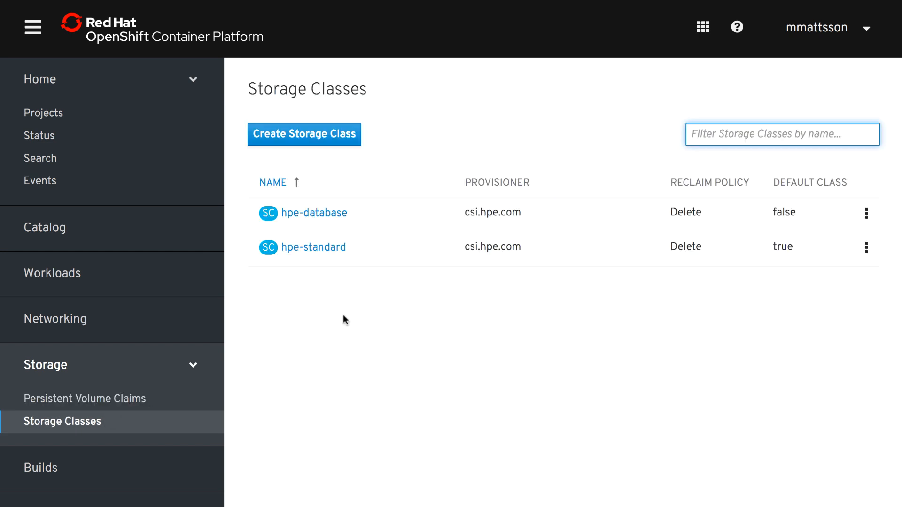
pyautogui.moveTo(203, 389)
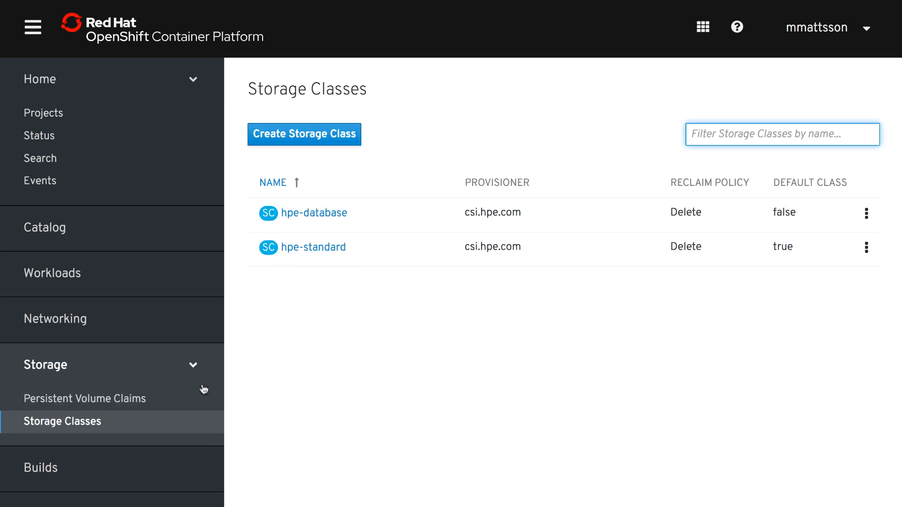
# Create a 20Gi claim named wordpress on hpe-standard from the Persistent Volume Claims form.
pyautogui.click(84, 398)
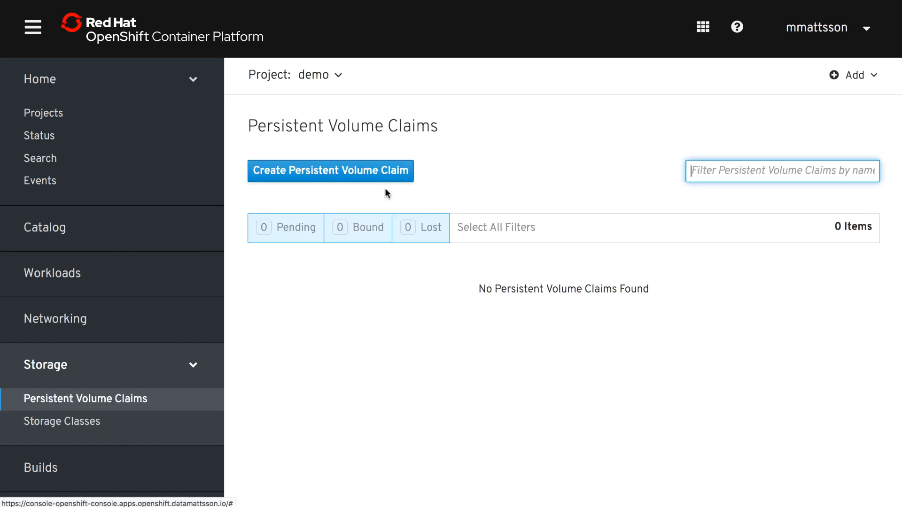
pyautogui.click(330, 172)
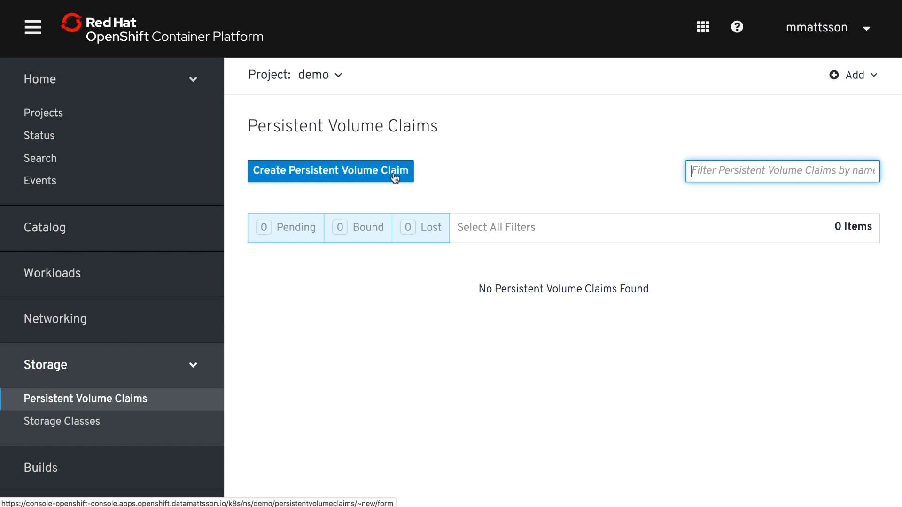
pyautogui.click(330, 171)
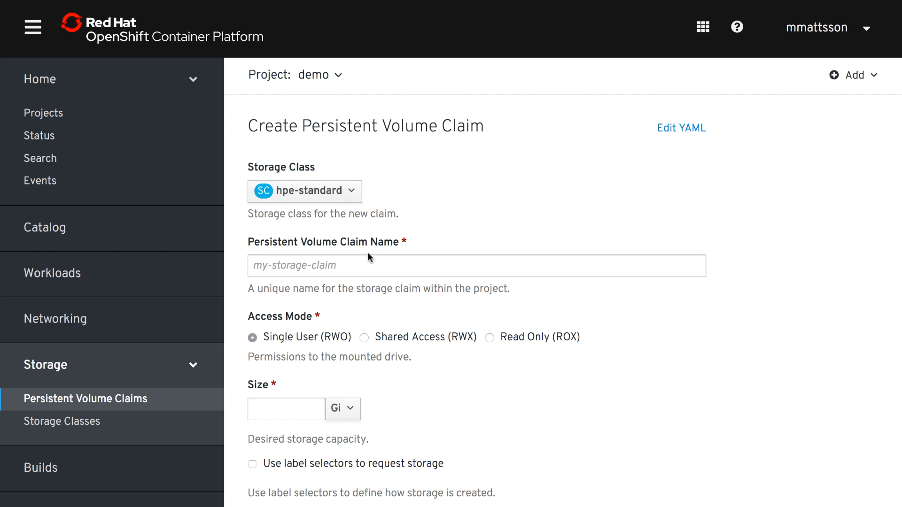
pyautogui.write('wordpres')
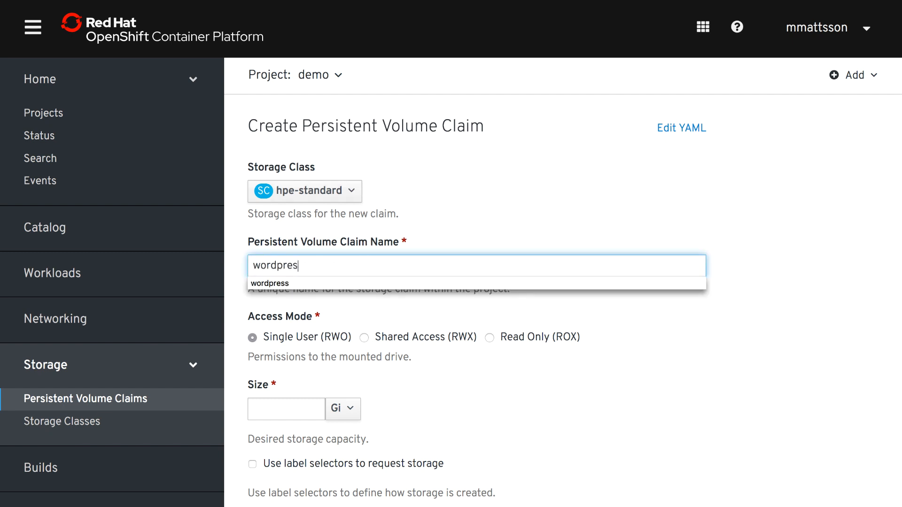
pyautogui.click(268, 283)
pyautogui.write('20')
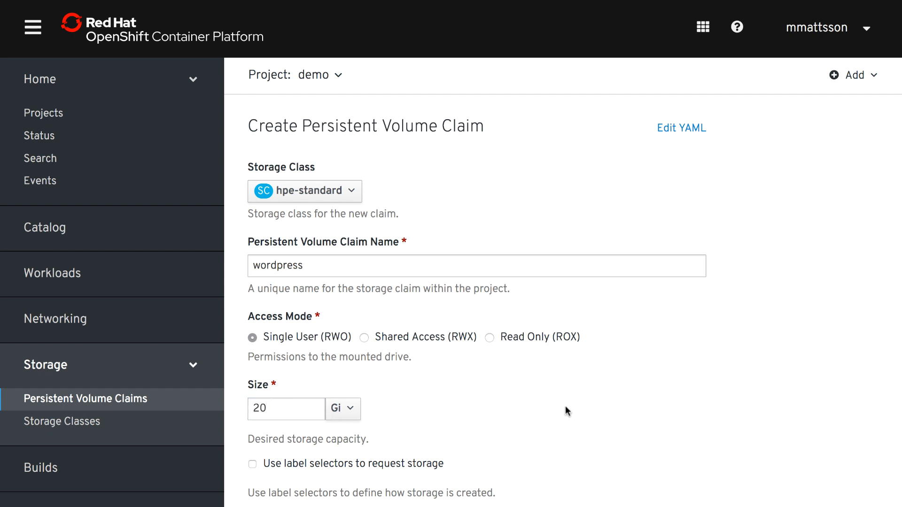
pyautogui.scroll(-3)
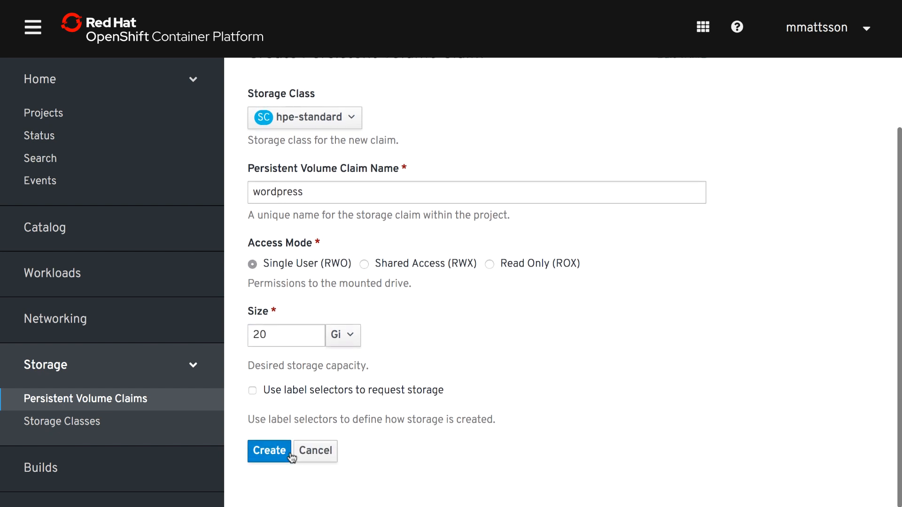
pyautogui.click(269, 450)
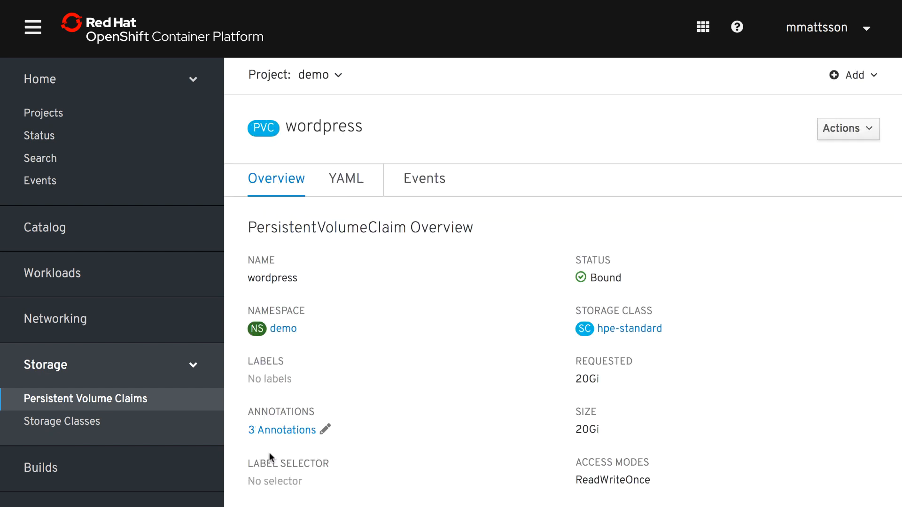
pyautogui.moveTo(130, 411)
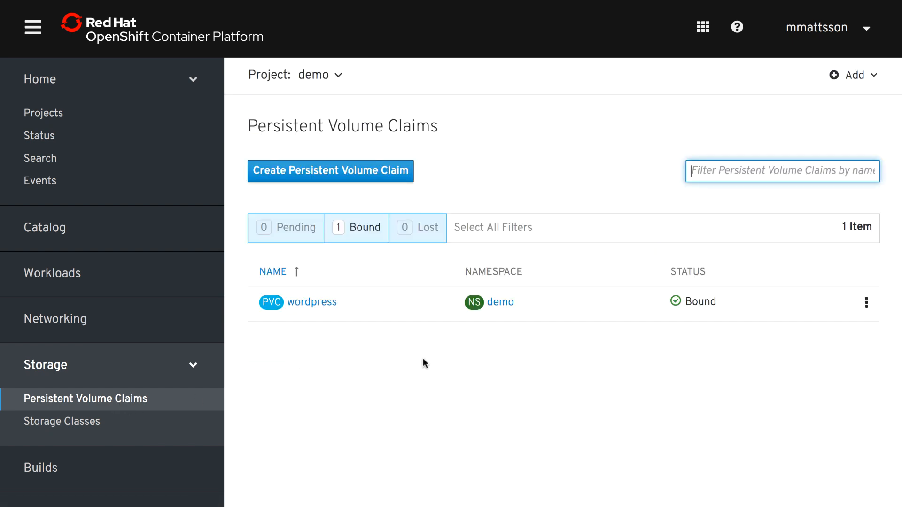
pyautogui.moveTo(489, 384)
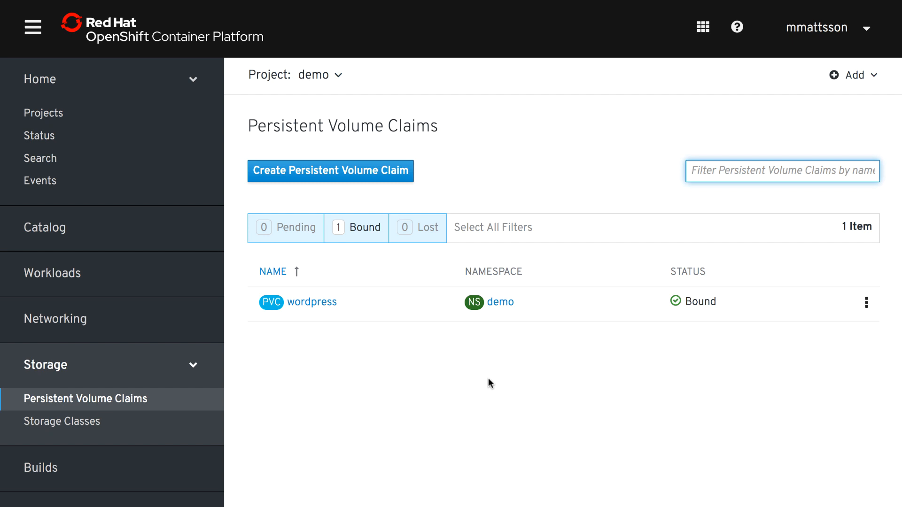
# Create the mariadb claim from YAML: 4Gi on hpe-database with description and IOPS-limit annotations.
pyautogui.click(330, 171)
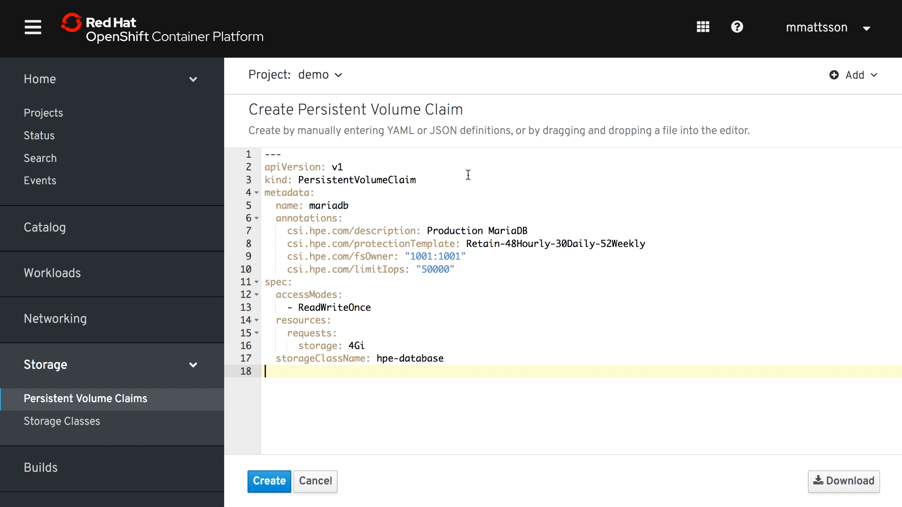
pyautogui.moveTo(361, 258)
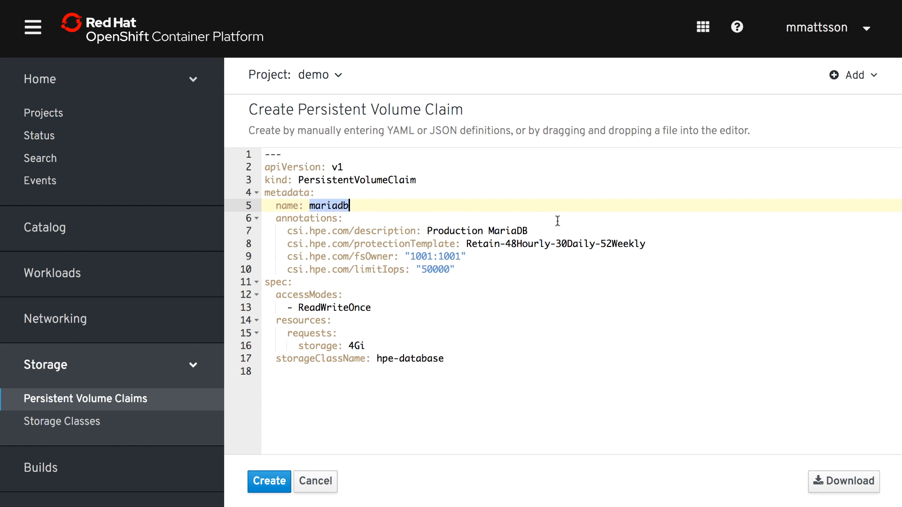
pyautogui.click(553, 230)
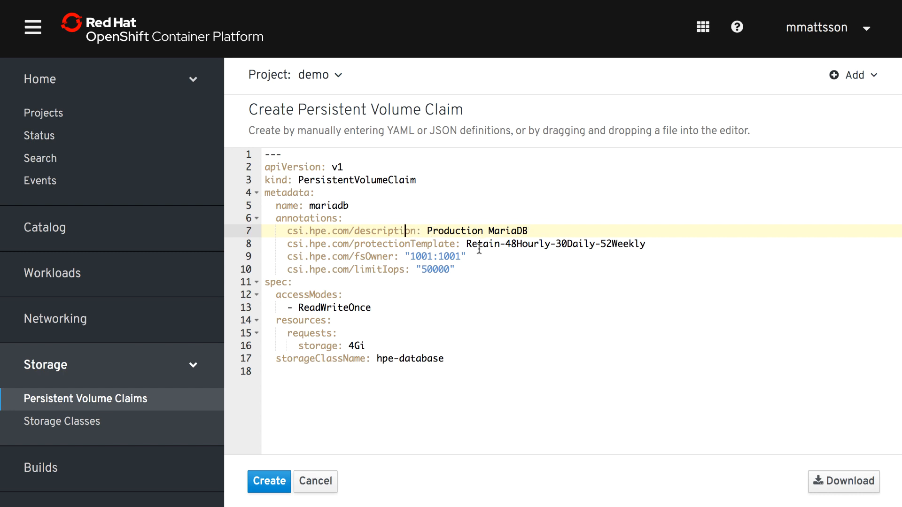
pyautogui.moveTo(615, 248)
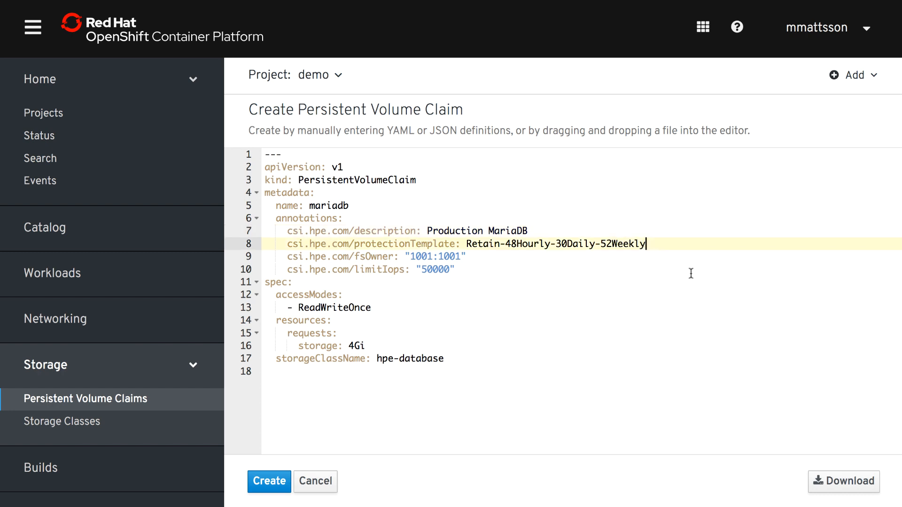
pyautogui.moveTo(677, 254)
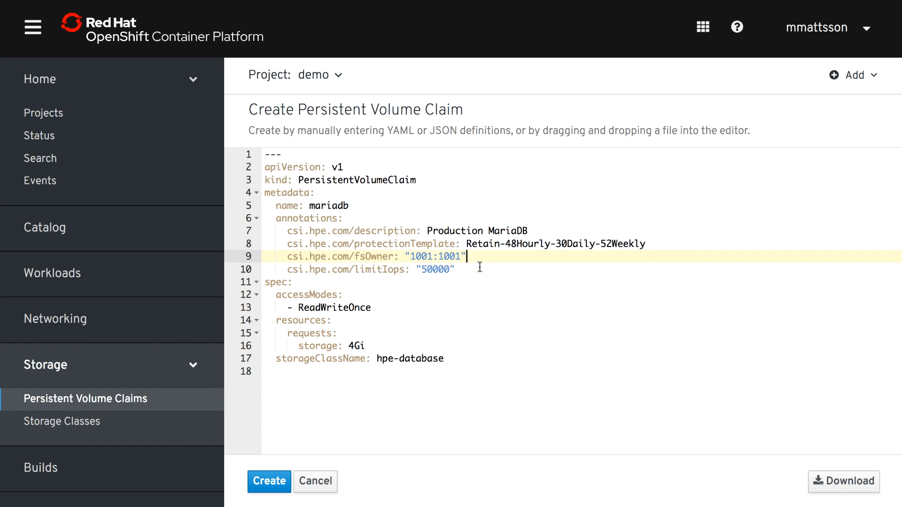
pyautogui.click(460, 270)
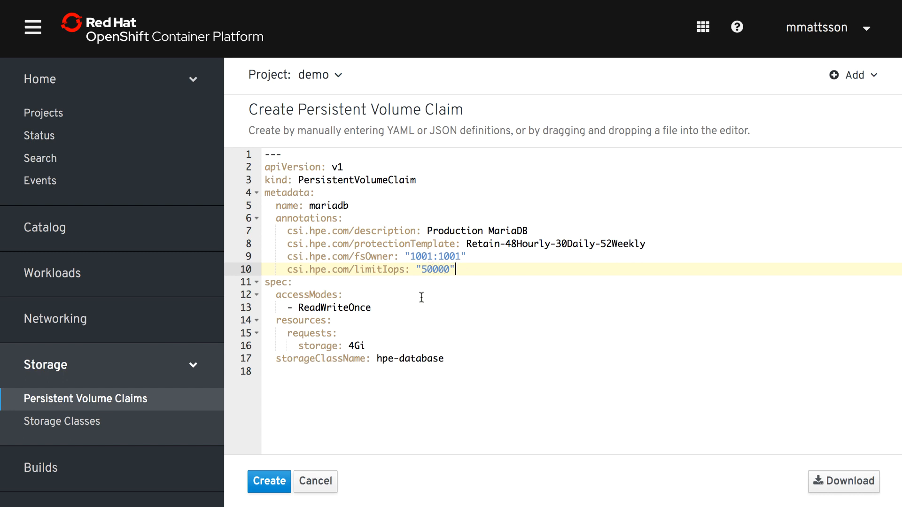
pyautogui.click(365, 346)
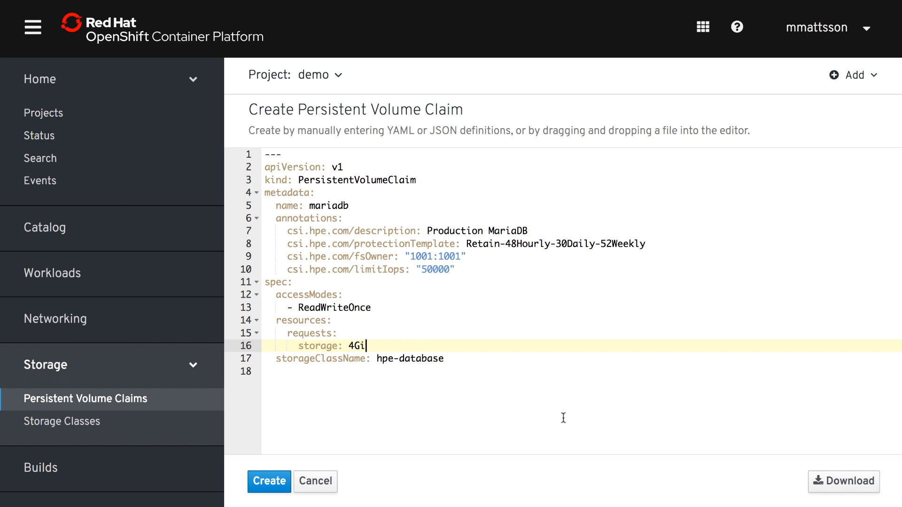
pyautogui.moveTo(523, 367)
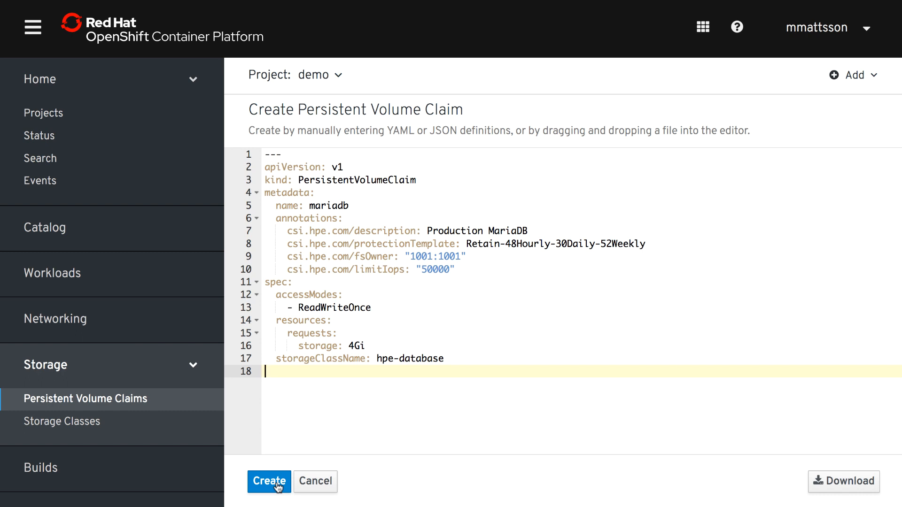
pyautogui.click(268, 481)
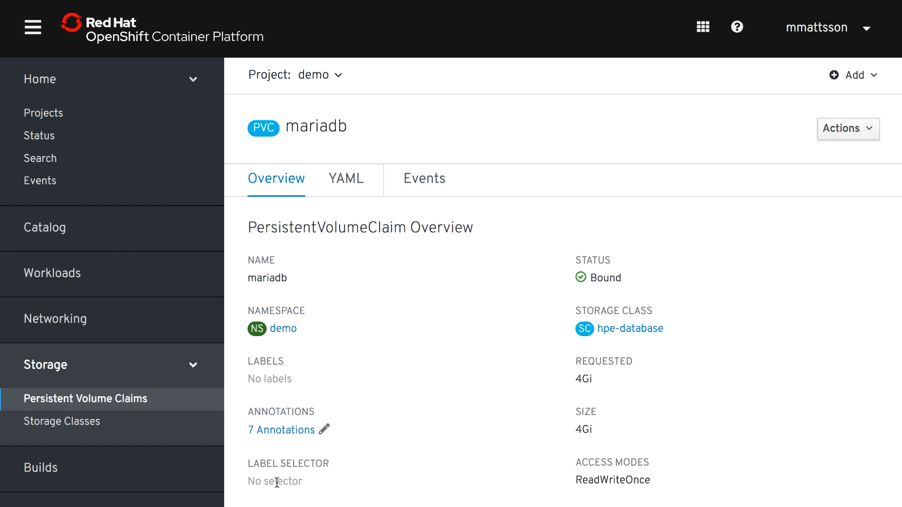
pyautogui.moveTo(485, 388)
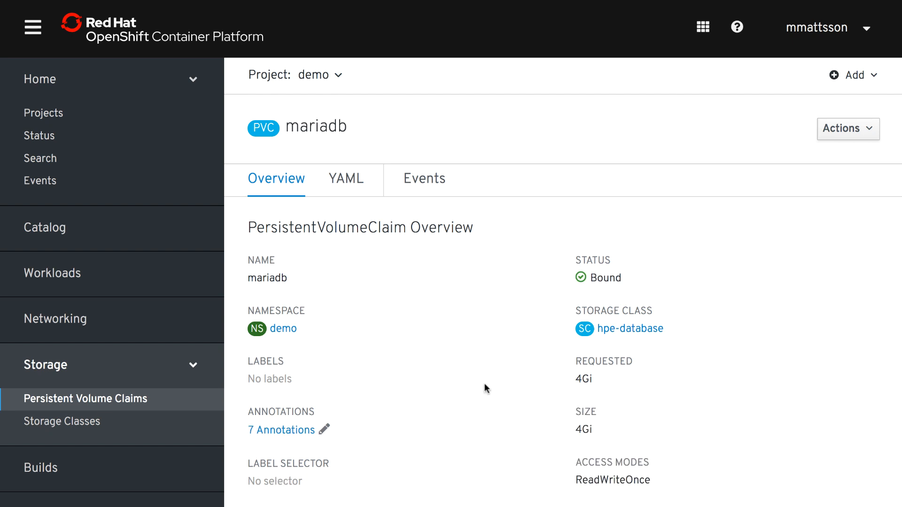
pyautogui.moveTo(583, 282)
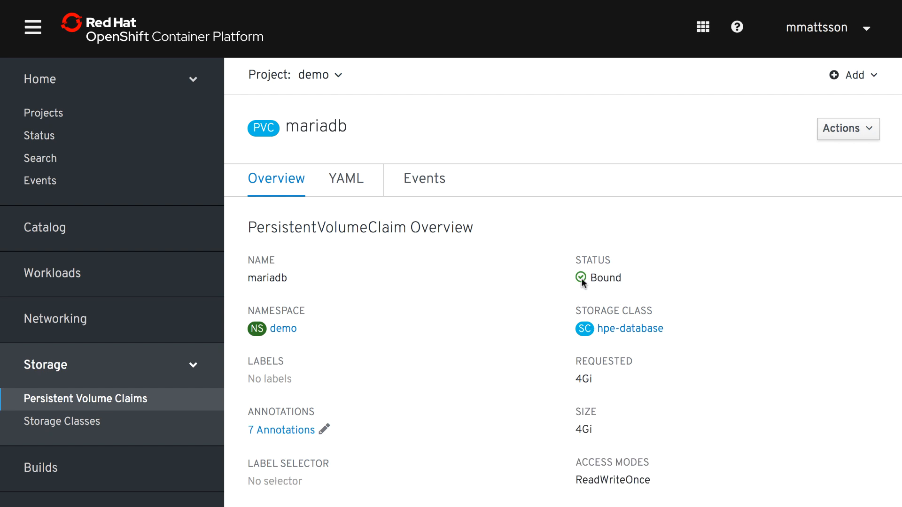
pyautogui.doubleClick(606, 278)
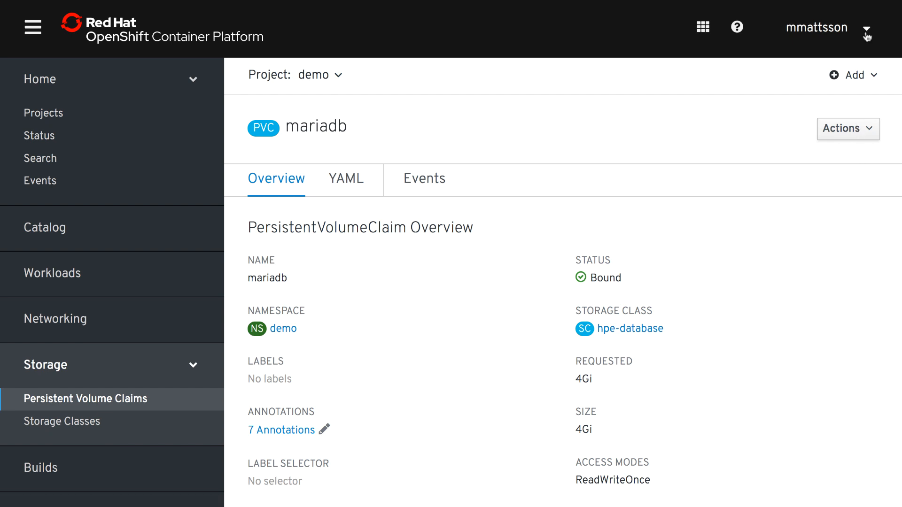
# Copy the oc login command, log in, and run oc create -f dep-mariadb.yaml.
pyautogui.click(827, 28)
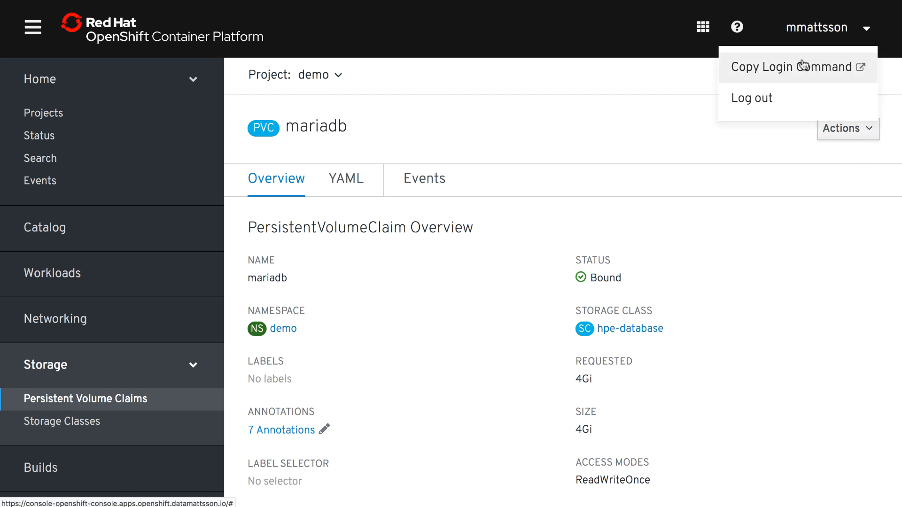
pyautogui.click(796, 67)
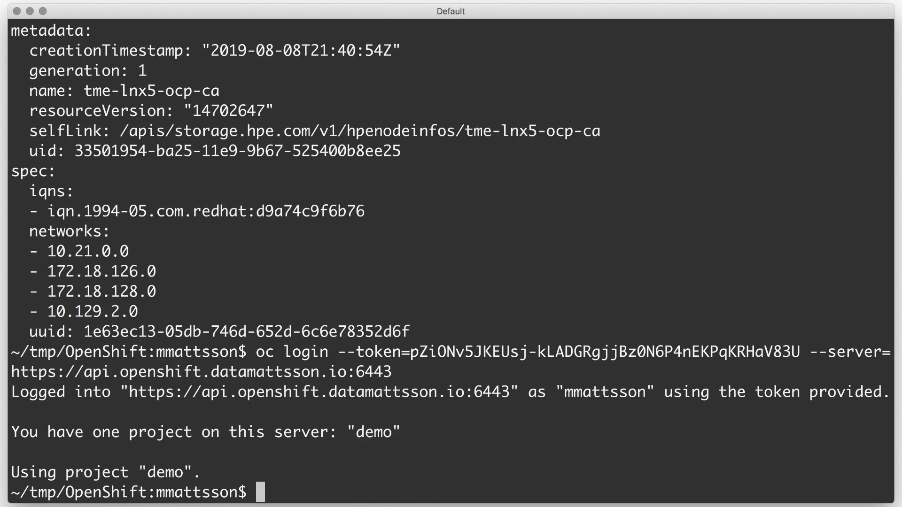
pyautogui.write('oc create -f dep-mariadb.yaml')
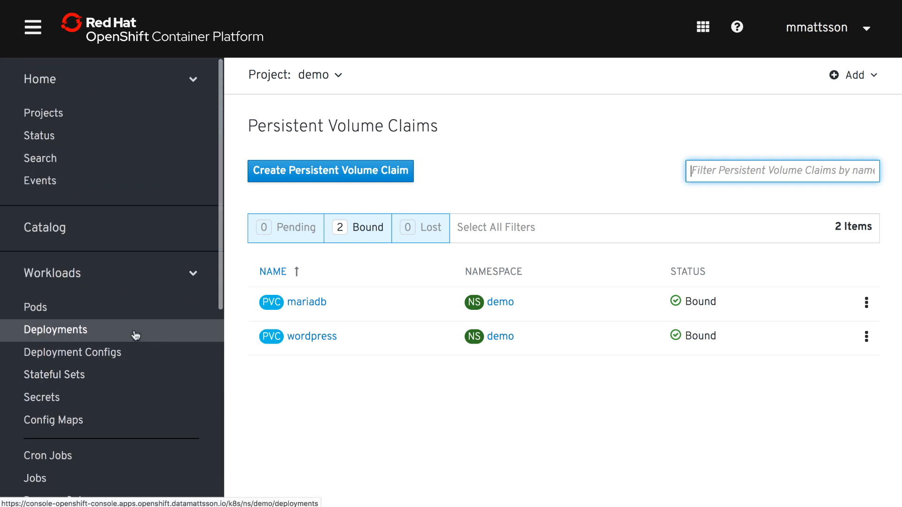
# Inspect the mariadb pod, then run df -h in the wordpress pod's shell showing 20G at /bitnami.
pyautogui.click(34, 306)
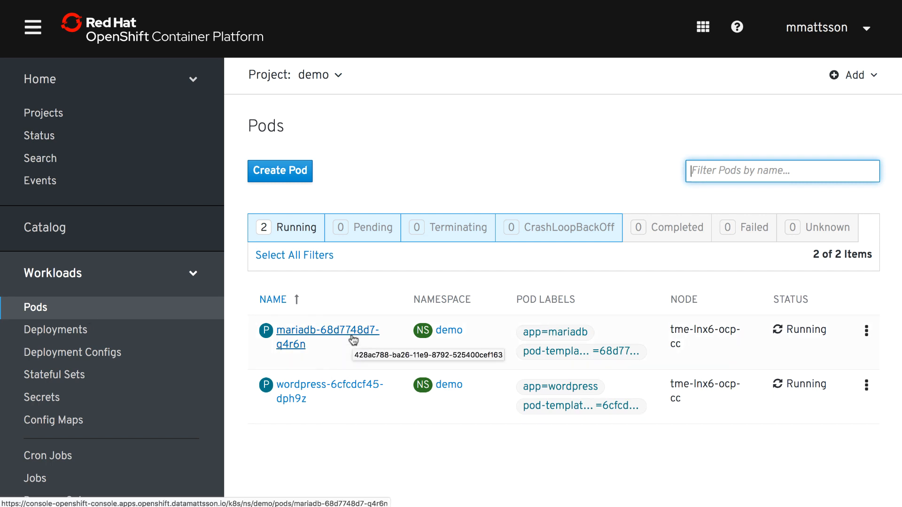
pyautogui.click(327, 336)
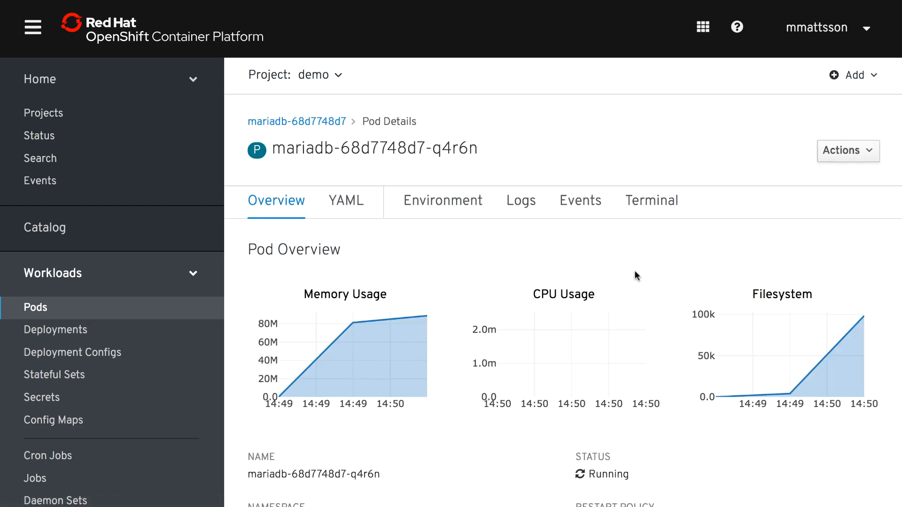
pyautogui.click(653, 200)
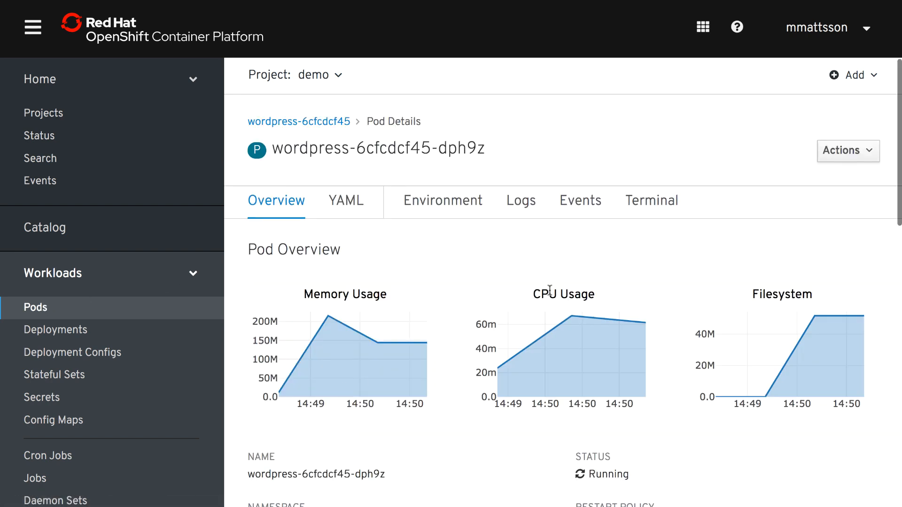
pyautogui.click(651, 201)
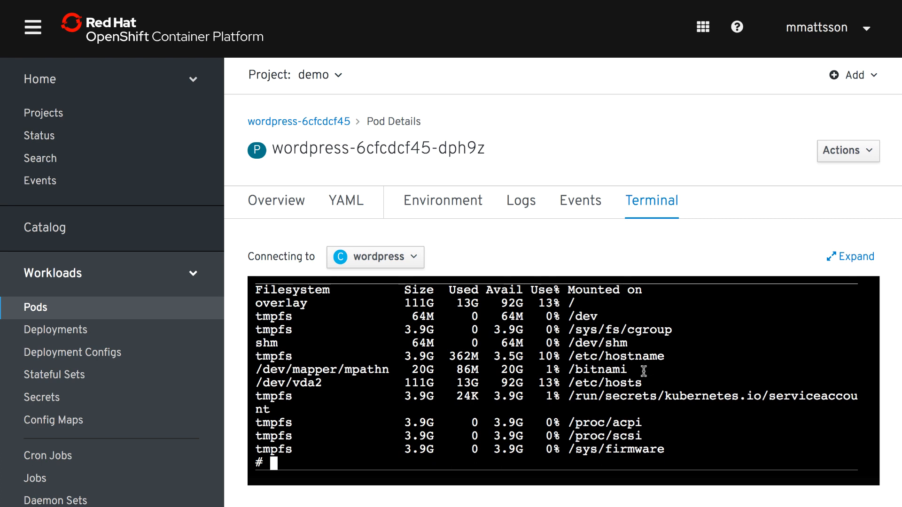
pyautogui.moveTo(55, 329)
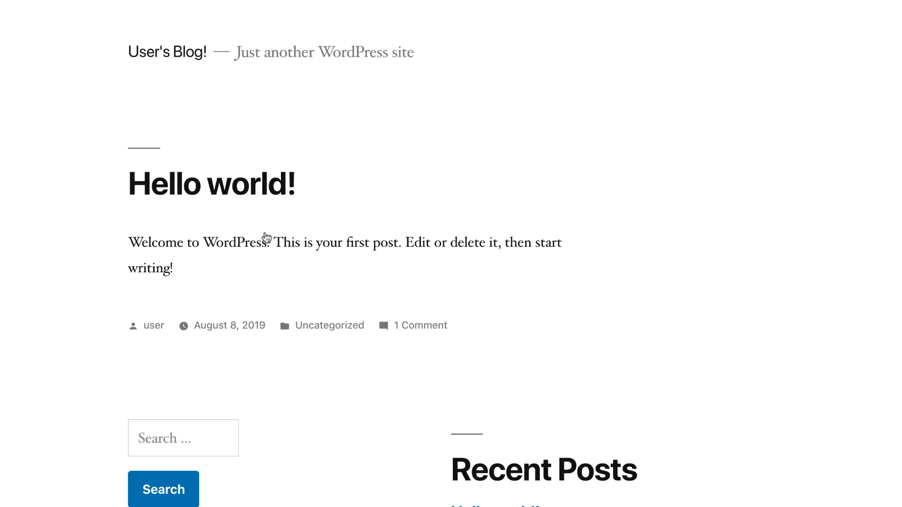
# Title the new post 'This is awesome!' and insert the HPE-Nimble-Storage.jpg image.
pyautogui.scroll(-3)
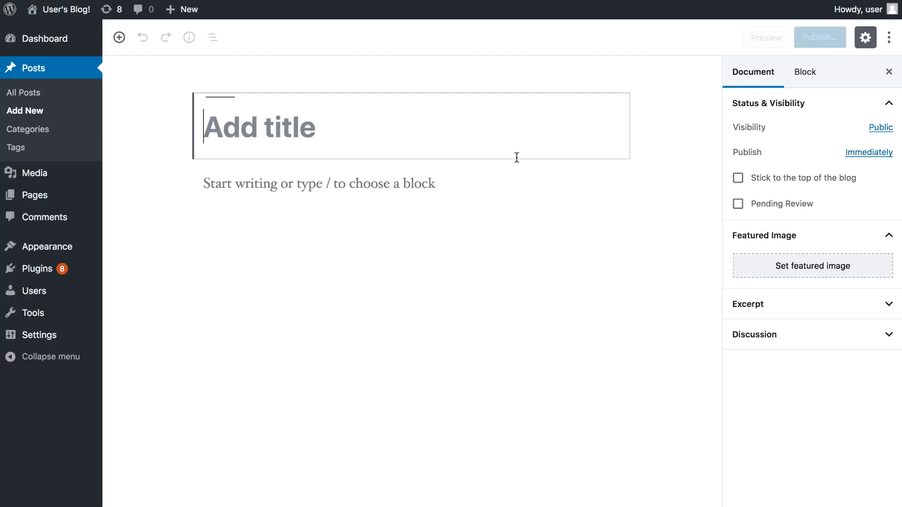
pyautogui.write('This is aw')
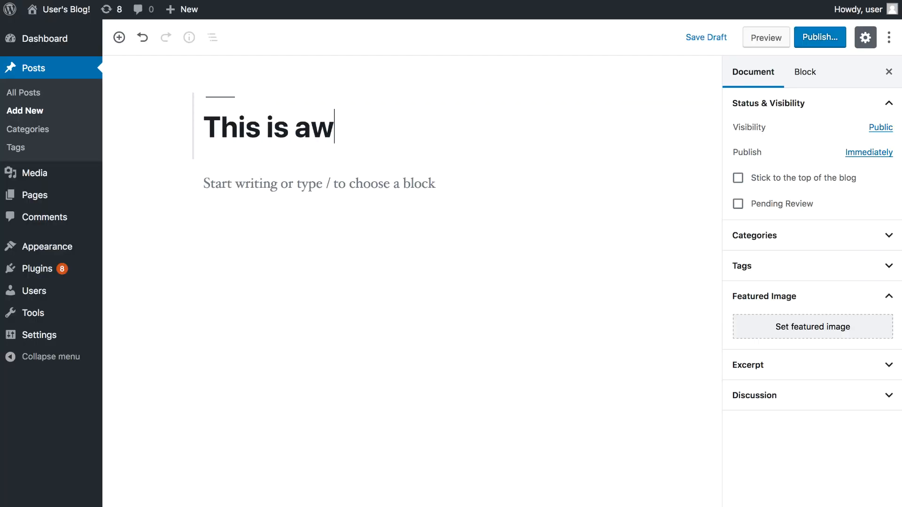
pyautogui.write('esome!')
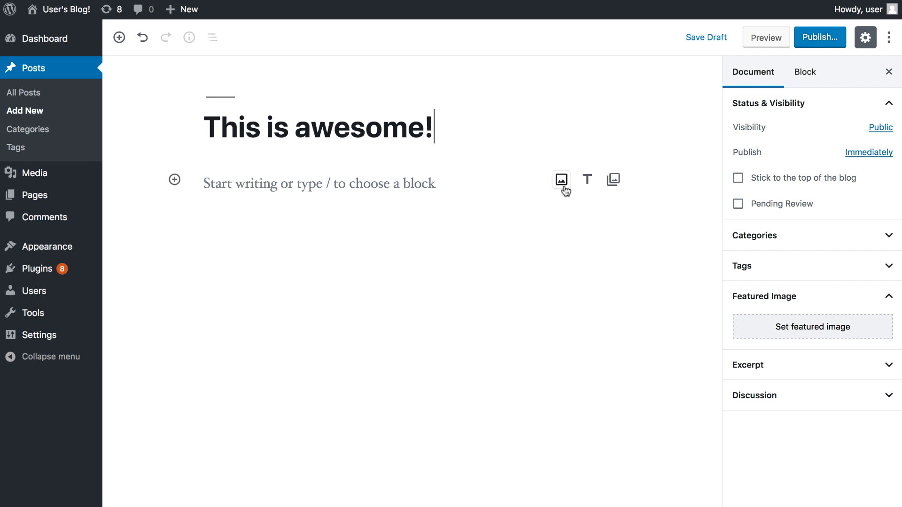
pyautogui.click(560, 178)
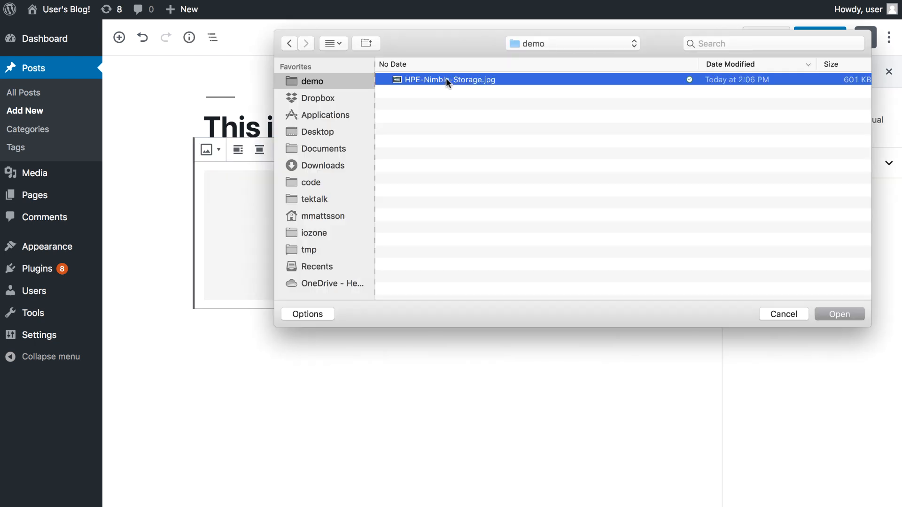
pyautogui.click(838, 314)
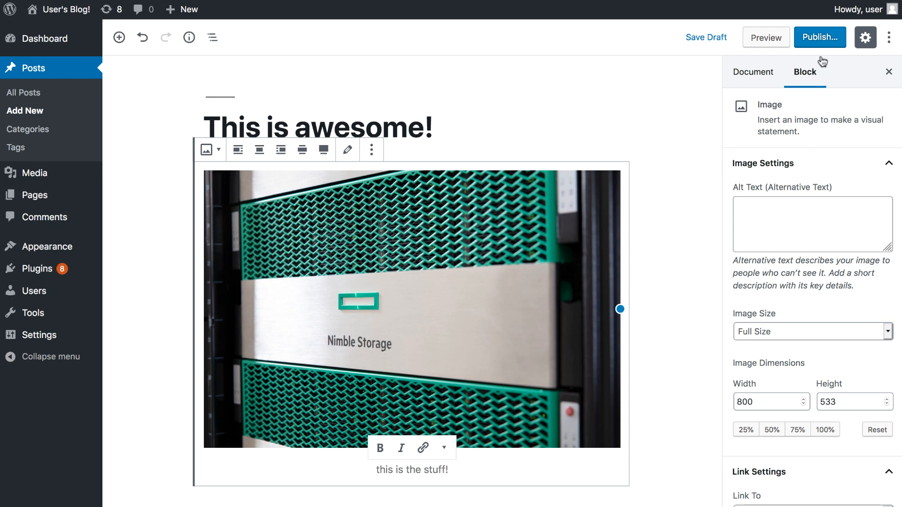
# Publish the post and view it live on the site.
pyautogui.click(819, 36)
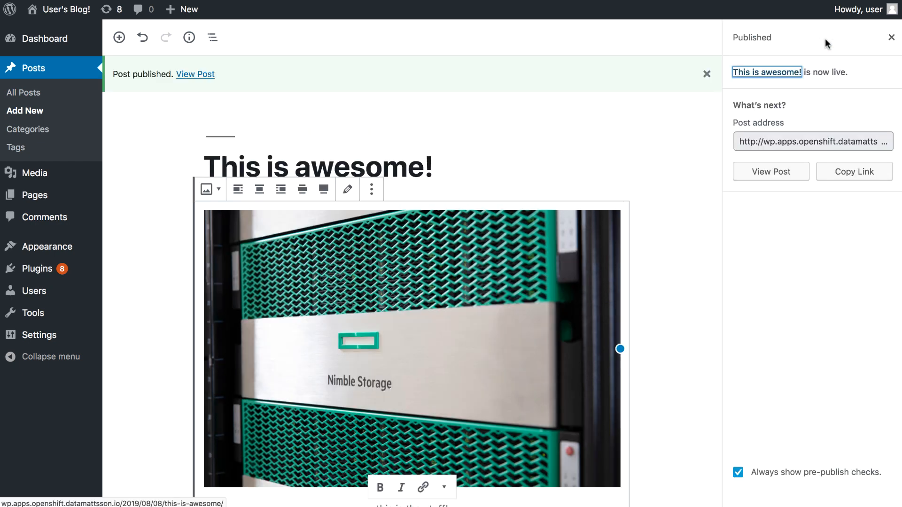
pyautogui.click(195, 74)
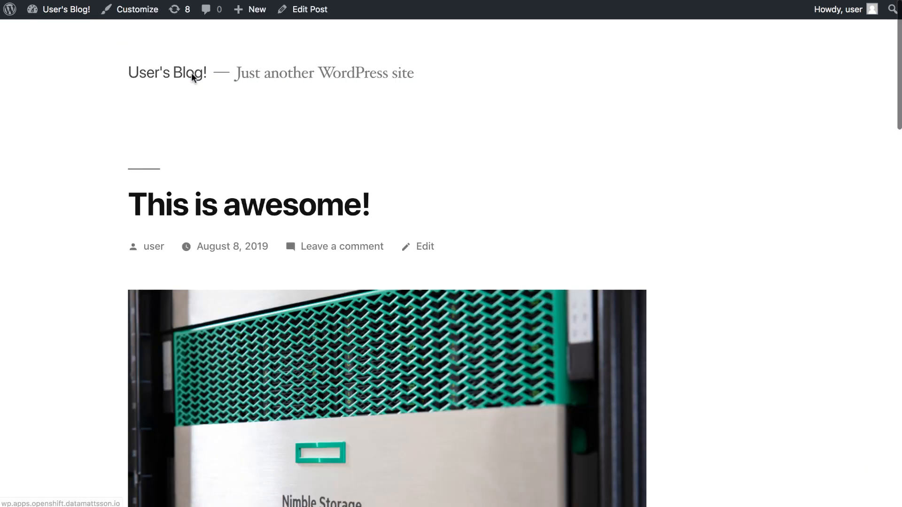
pyautogui.scroll(-3)
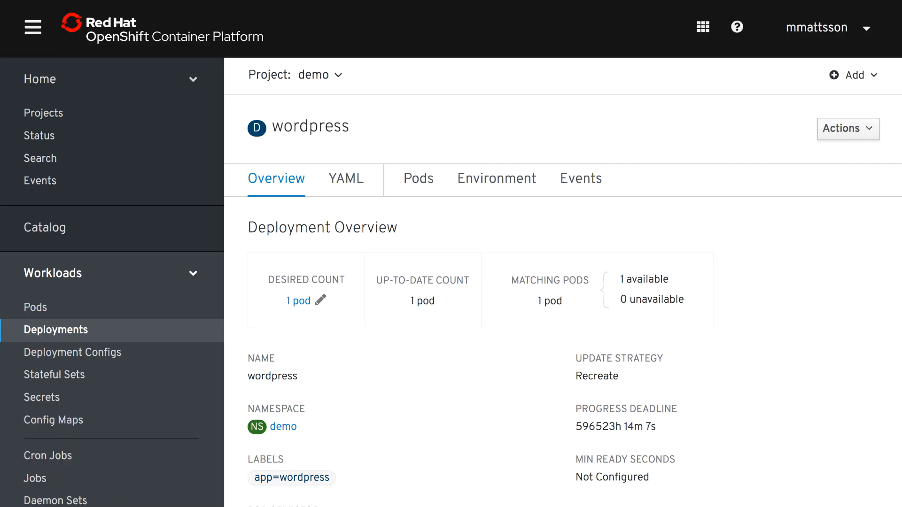
# Delete the mariadb pod from its details page and confirm the post still loads.
pyautogui.click(35, 306)
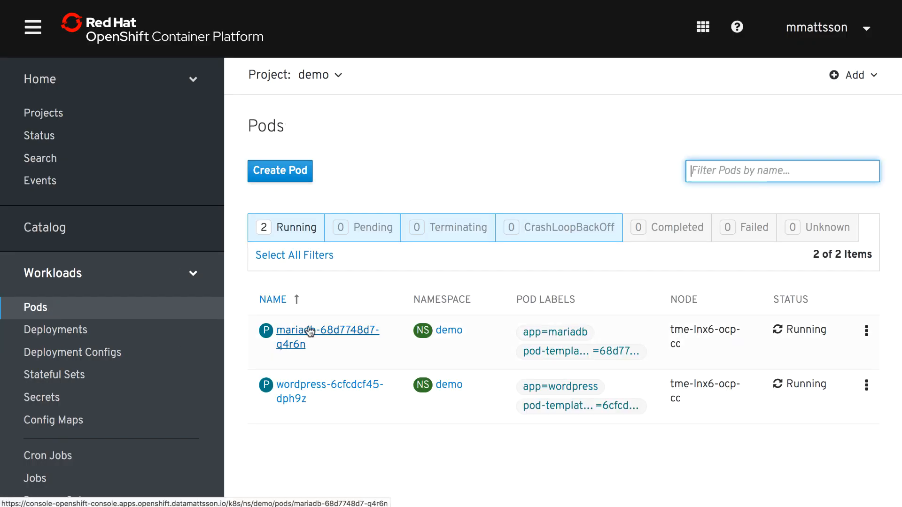
pyautogui.click(866, 330)
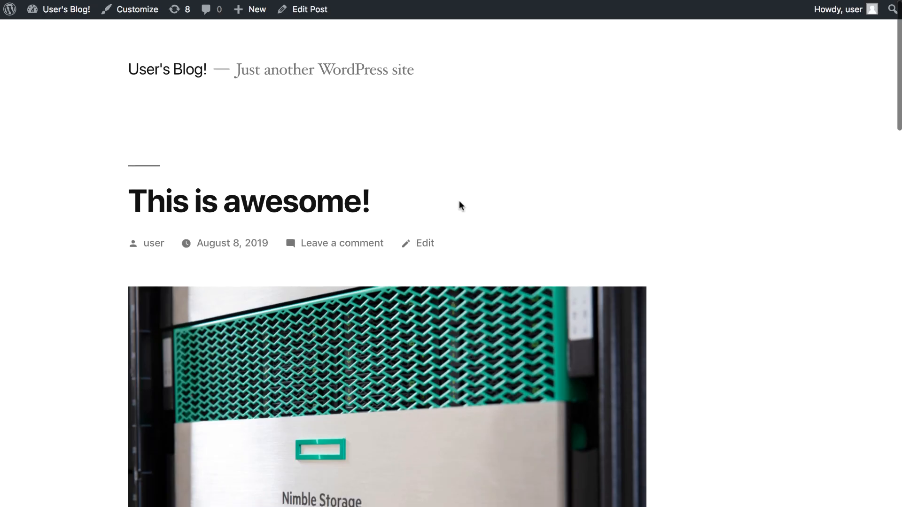
pyautogui.scroll(-3)
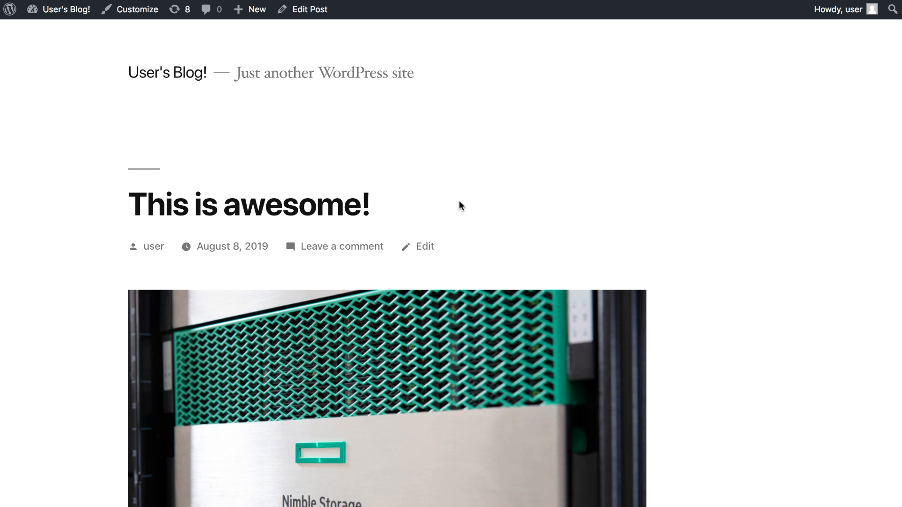
pyautogui.moveTo(713, 17)
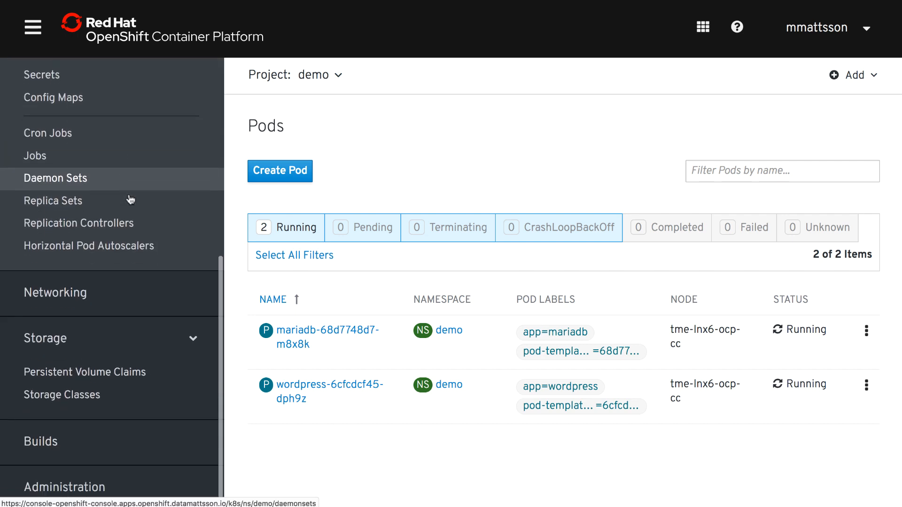
# Create the 32Gi block-mode claim block-device on hpe-standard from pasted YAML.
pyautogui.click(86, 370)
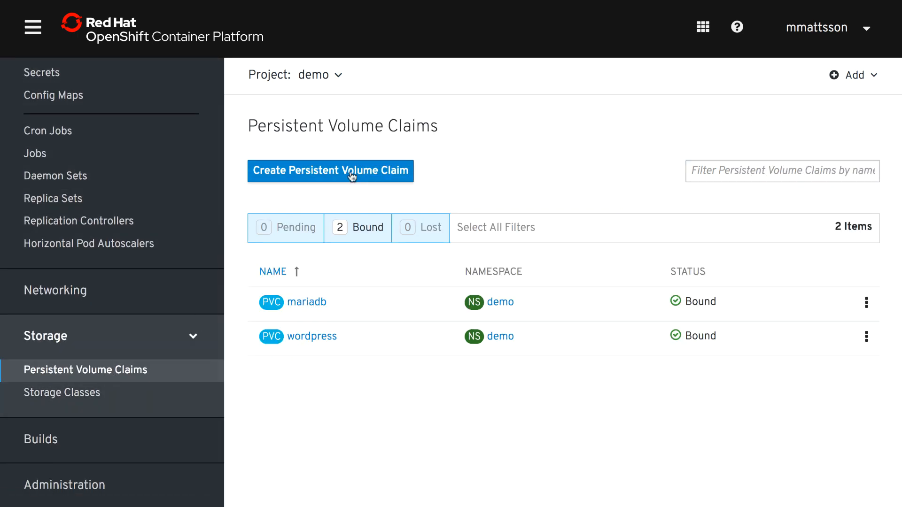
pyautogui.click(330, 171)
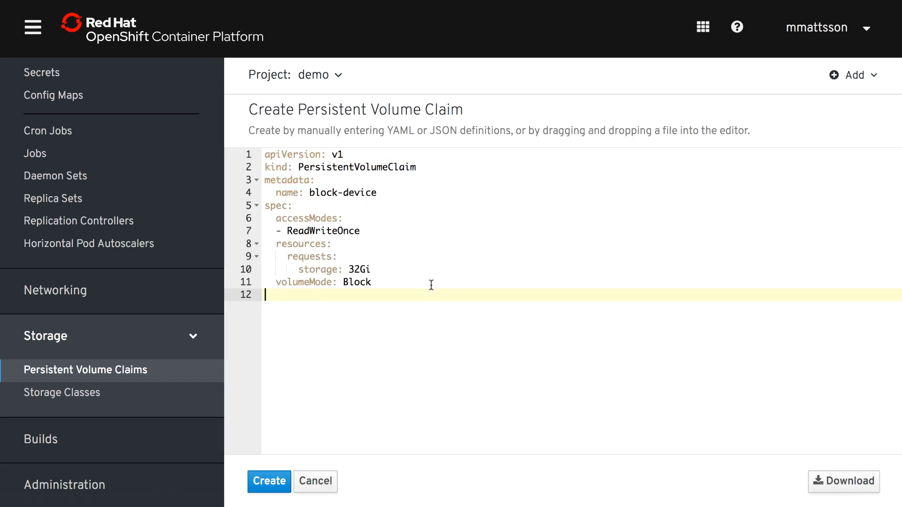
pyautogui.doubleClick(357, 282)
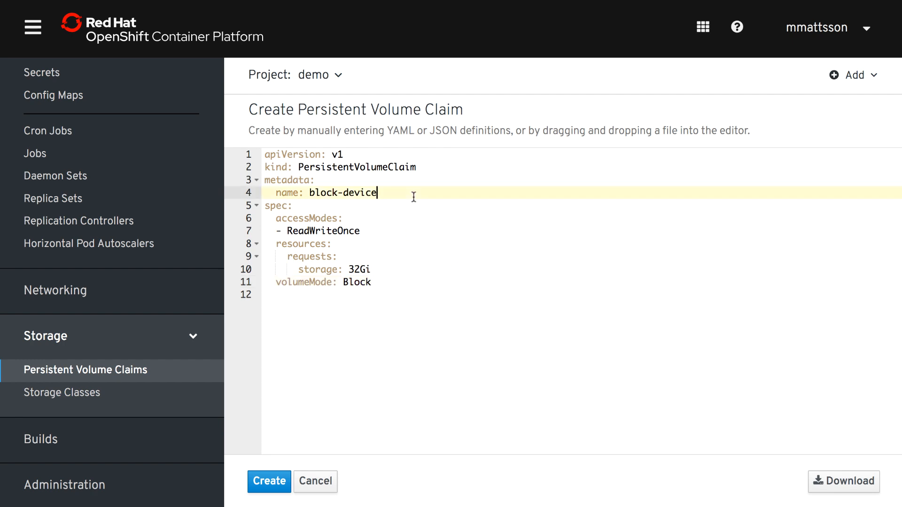
pyautogui.click(269, 481)
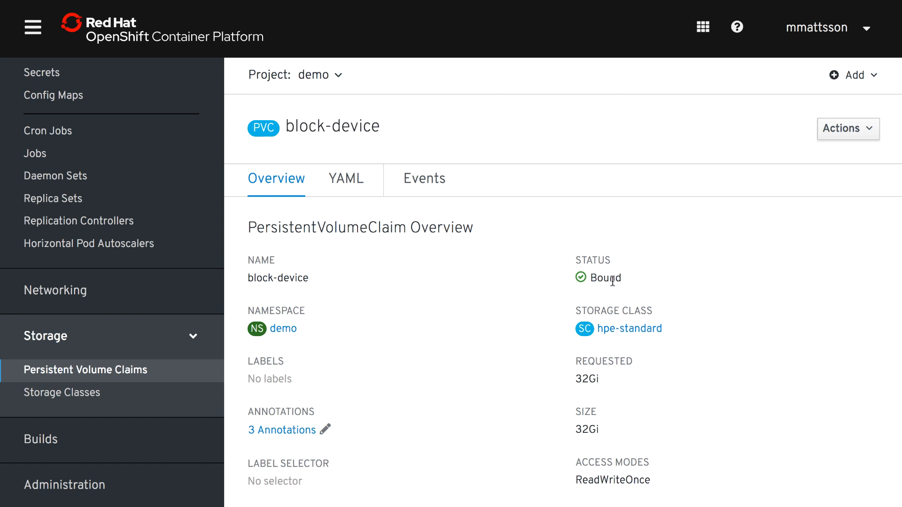
pyautogui.moveTo(332, 258)
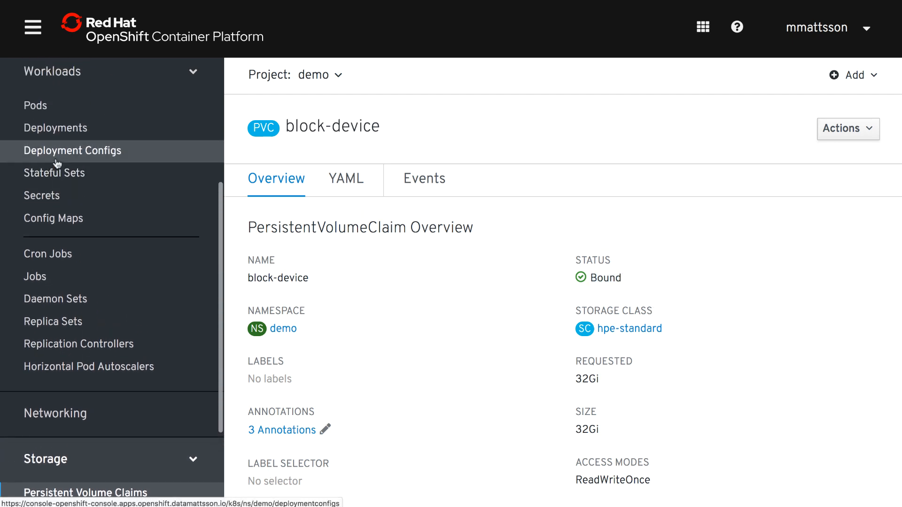
# Return to Pods and start a new pod definition.
pyautogui.click(34, 106)
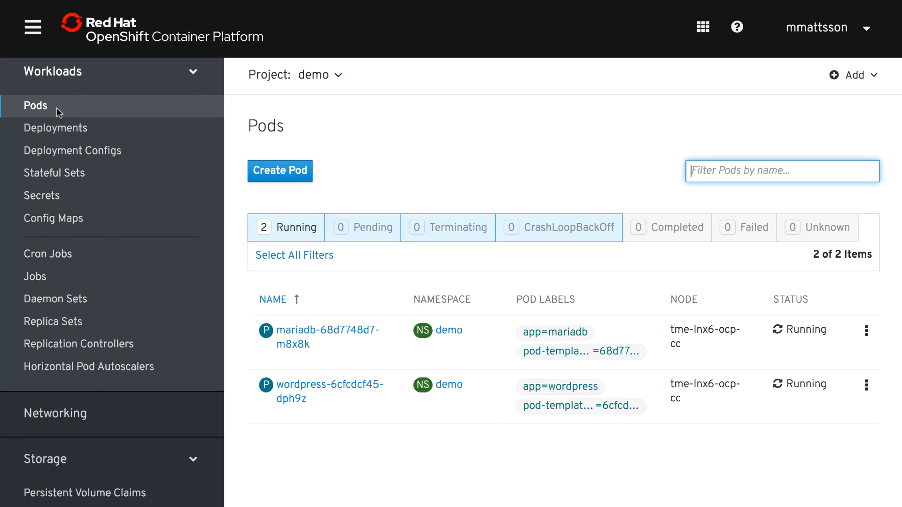
pyautogui.click(280, 171)
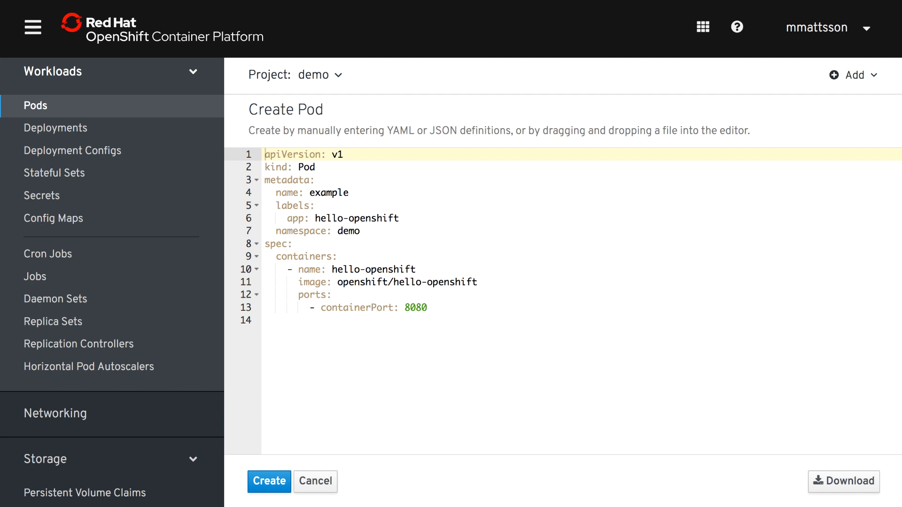
pyautogui.moveTo(464, 240)
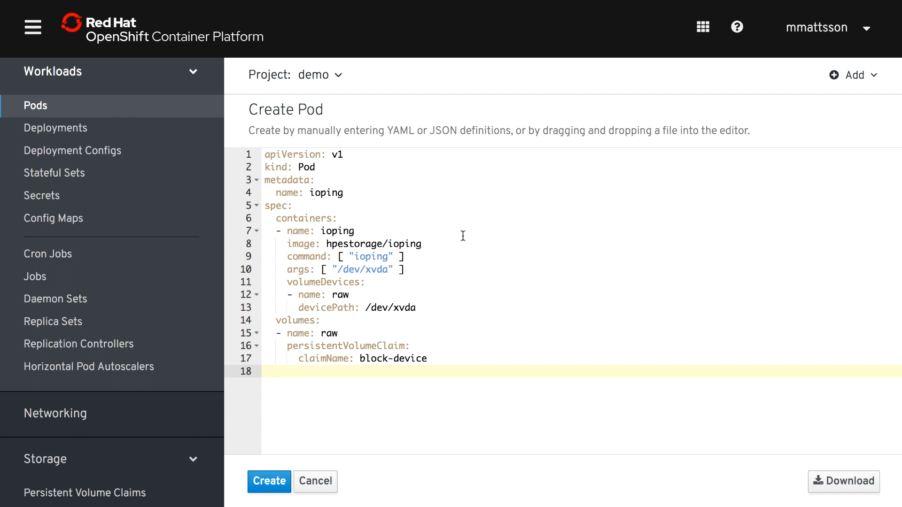
pyautogui.moveTo(403, 284)
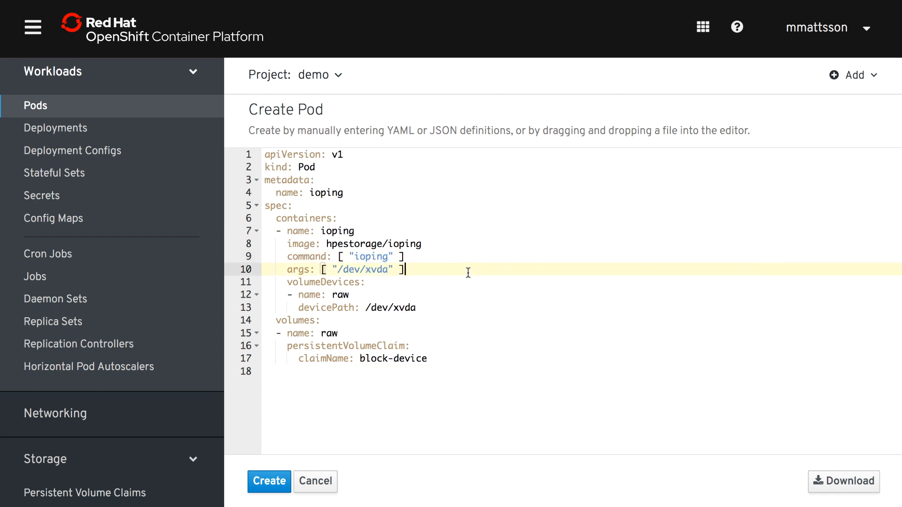
pyautogui.moveTo(406, 306)
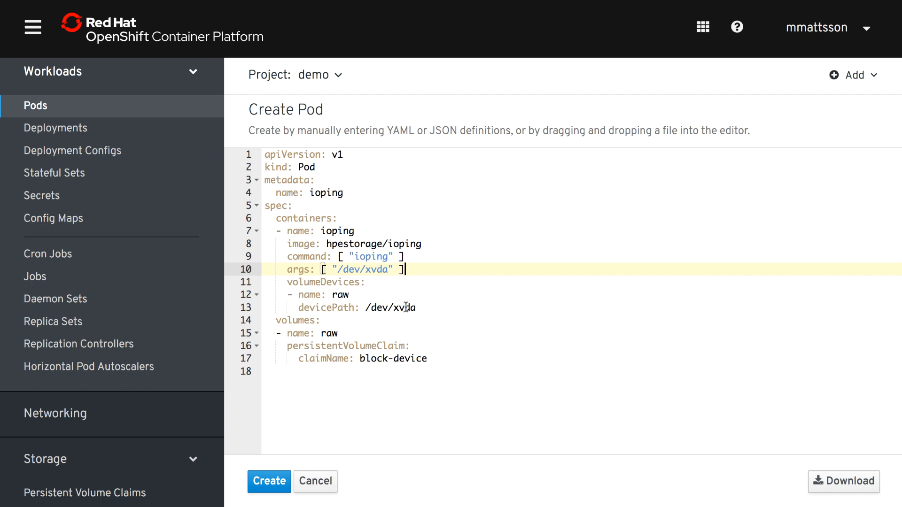
# Paste the ioping pod spec with volumeDevices devicePath /dev/xvda on claim block-device.
pyautogui.doubleClick(323, 282)
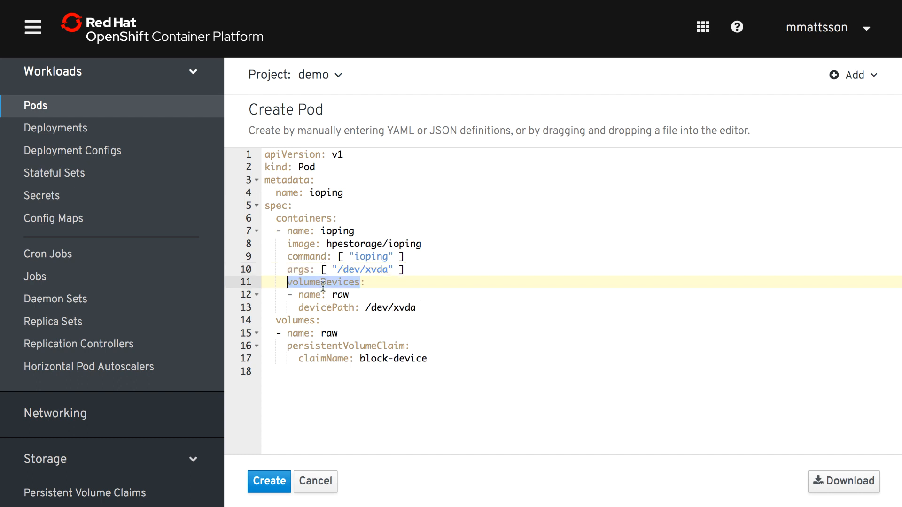
pyautogui.moveTo(517, 300)
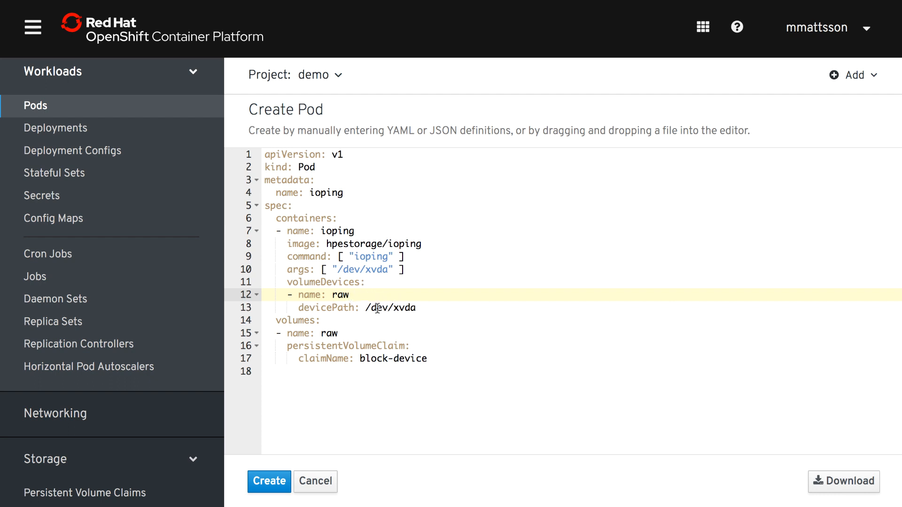
pyautogui.doubleClick(373, 307)
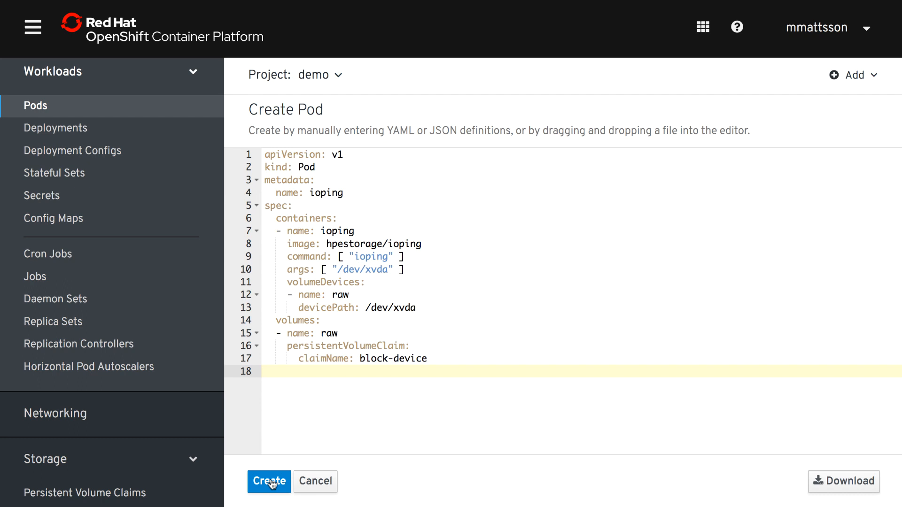
# Create the ioping pod and watch its logs against the 32 GiB /dev/xvda, pausing and resuming the stream.
pyautogui.click(269, 481)
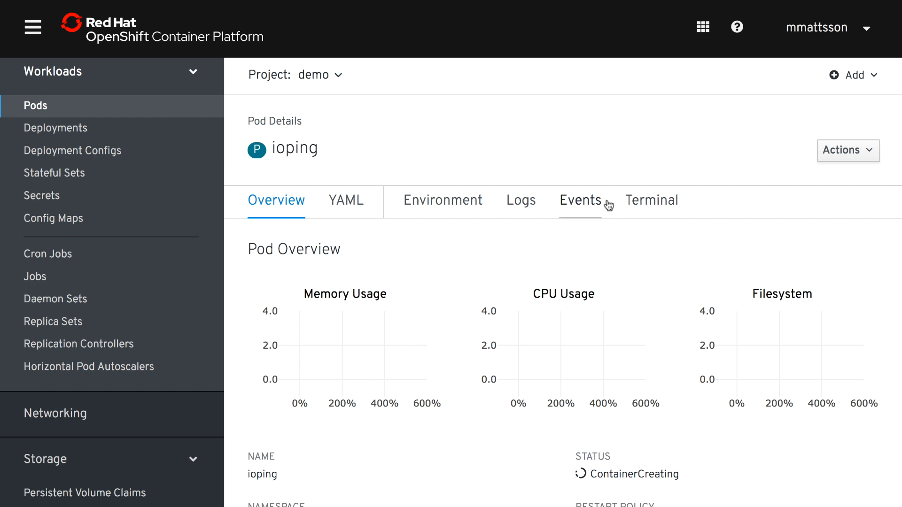
pyautogui.click(520, 200)
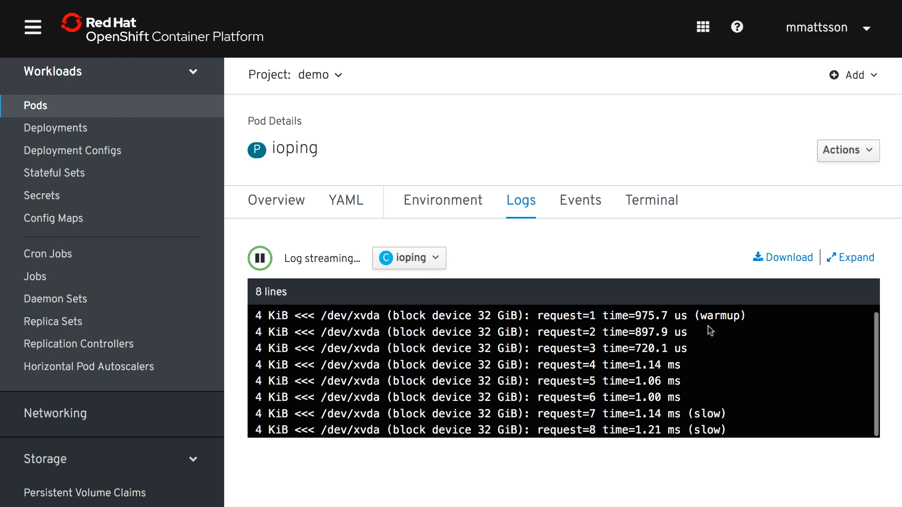
pyautogui.click(261, 258)
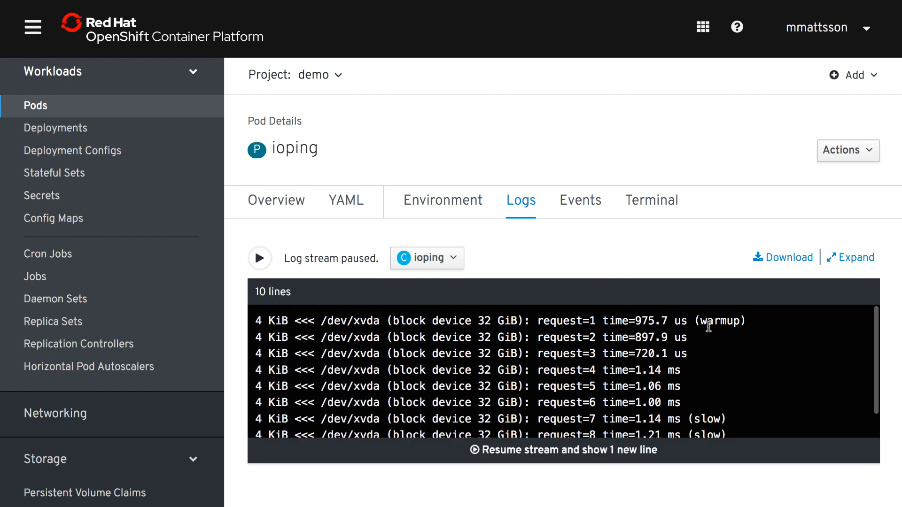
pyautogui.click(259, 257)
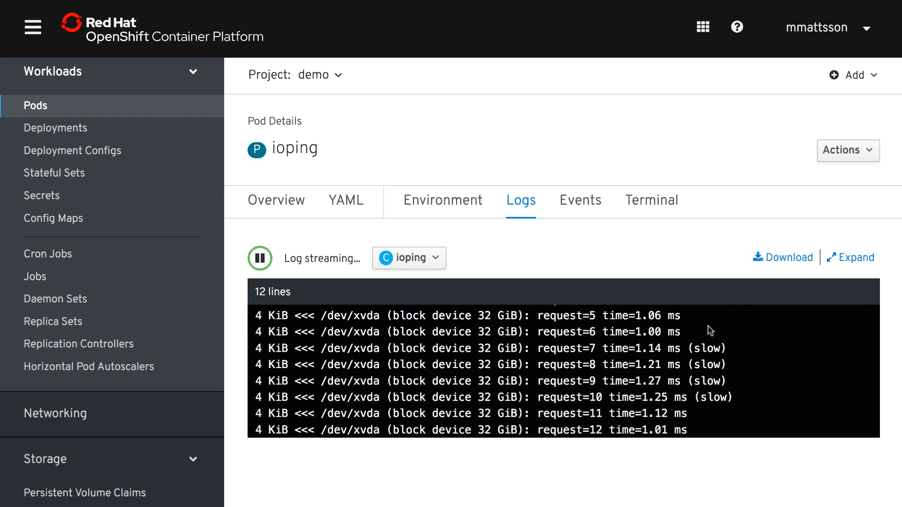